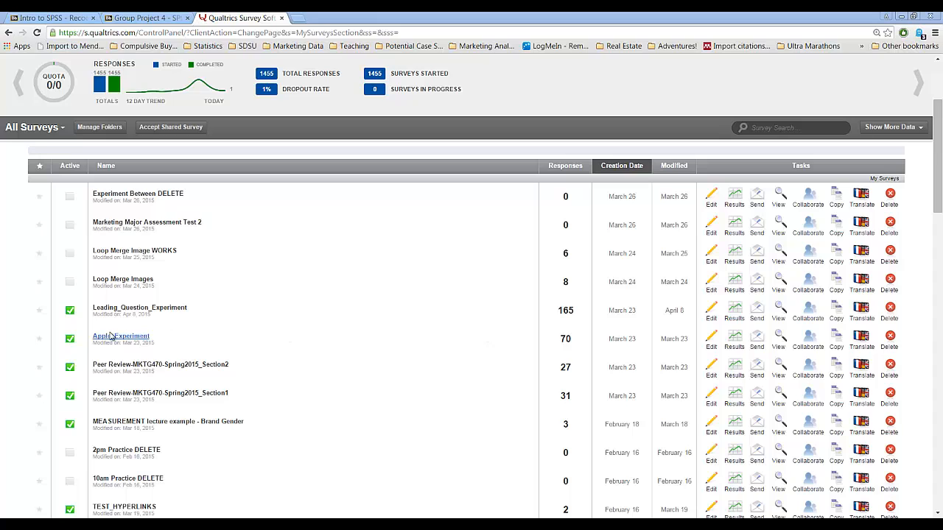
mouse_move(120, 336)
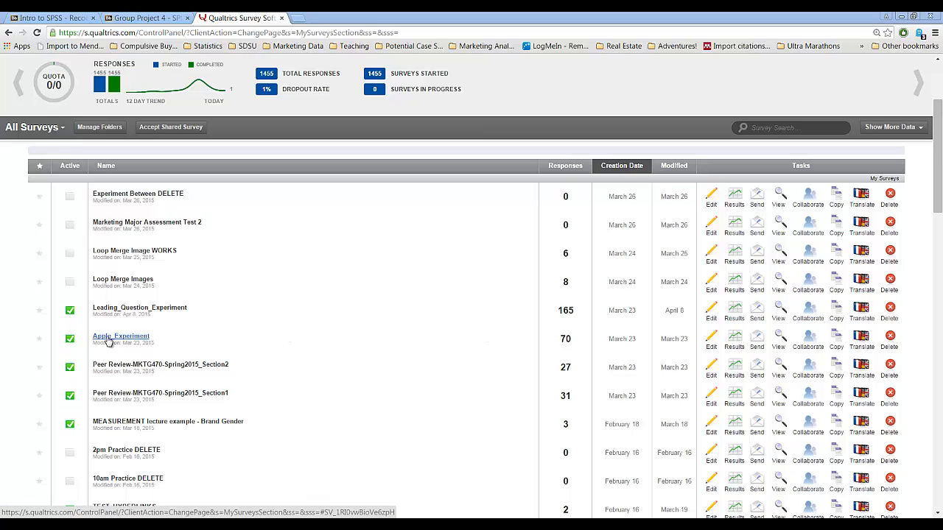
Open the Apple_Experiment survey in the Qualtrics survey editor.
left_click(121, 336)
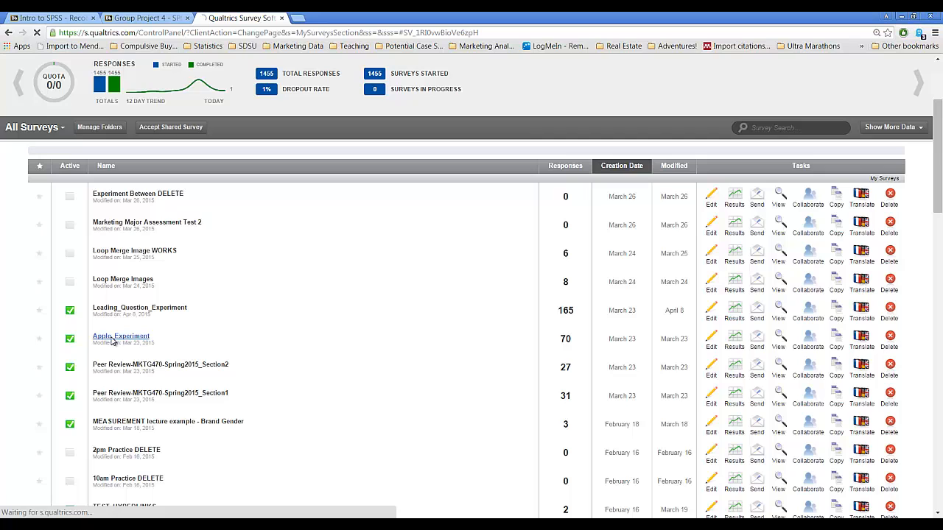
left_click(121, 336)
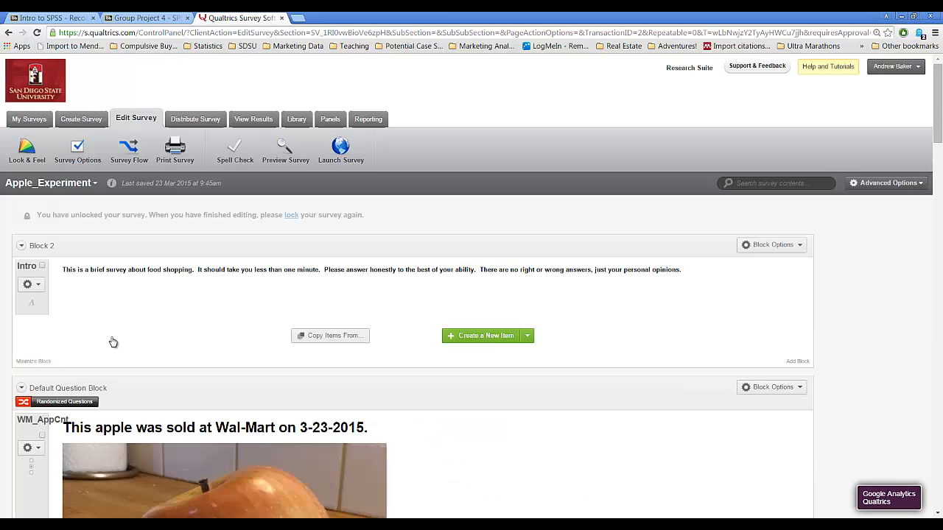
mouse_move(161, 330)
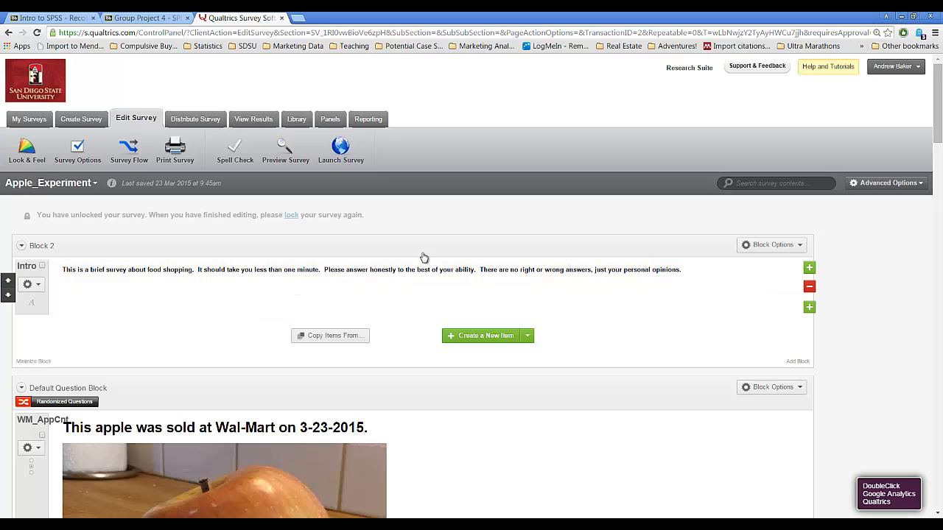
scroll("down", 3)
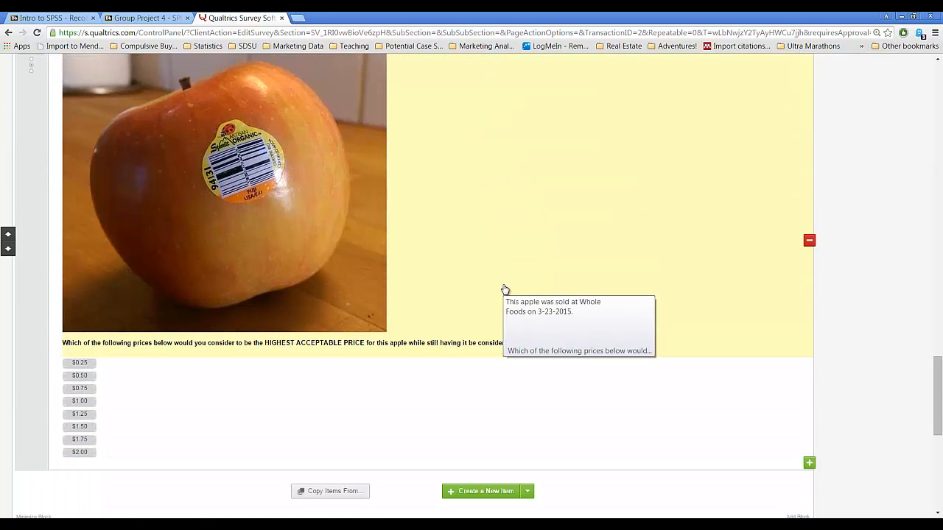
scroll("down", 3)
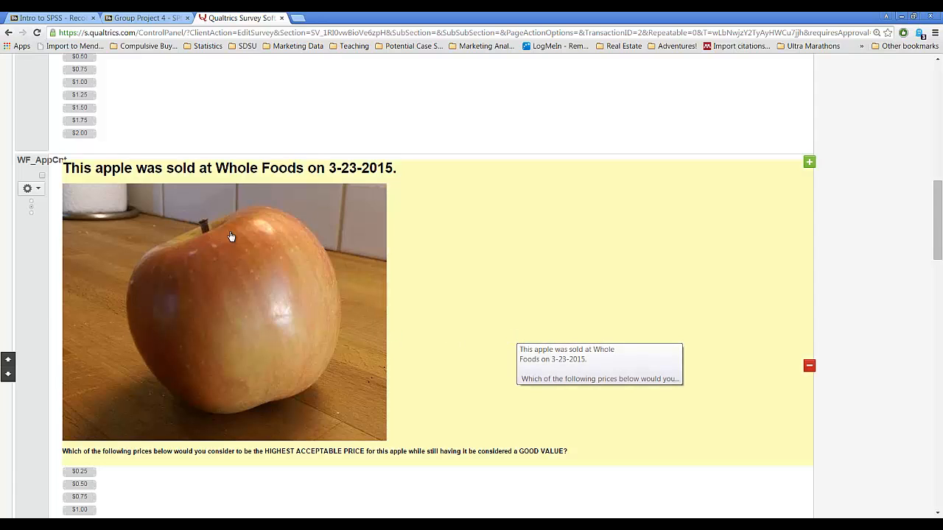
mouse_move(385, 177)
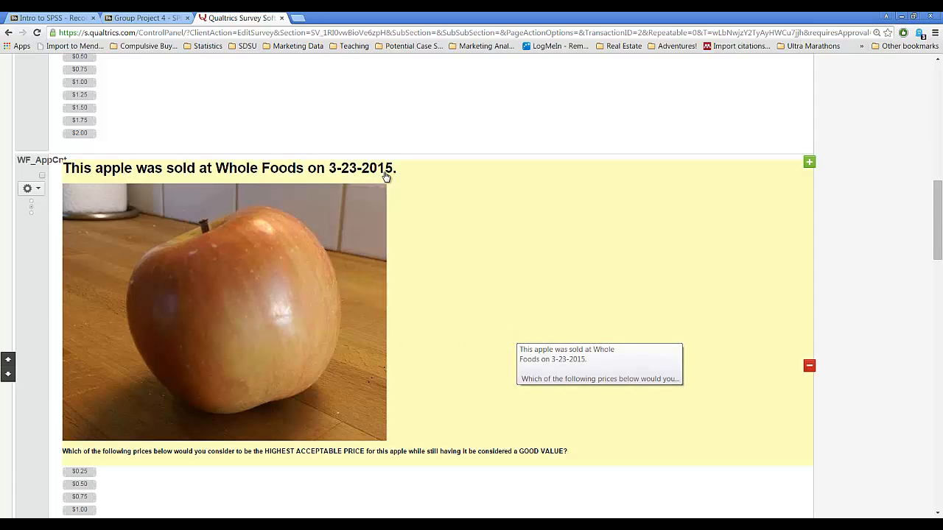
mouse_move(497, 285)
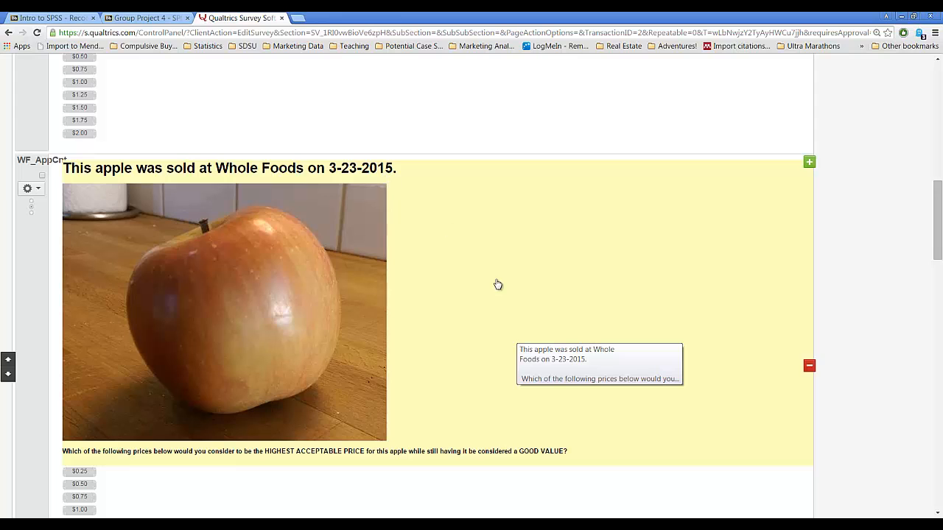
mouse_move(195, 165)
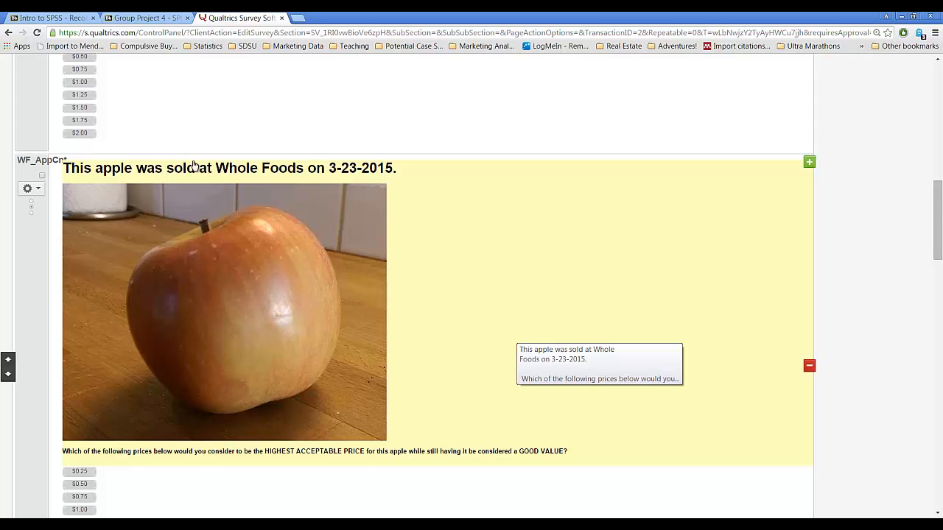
scroll("down", 3)
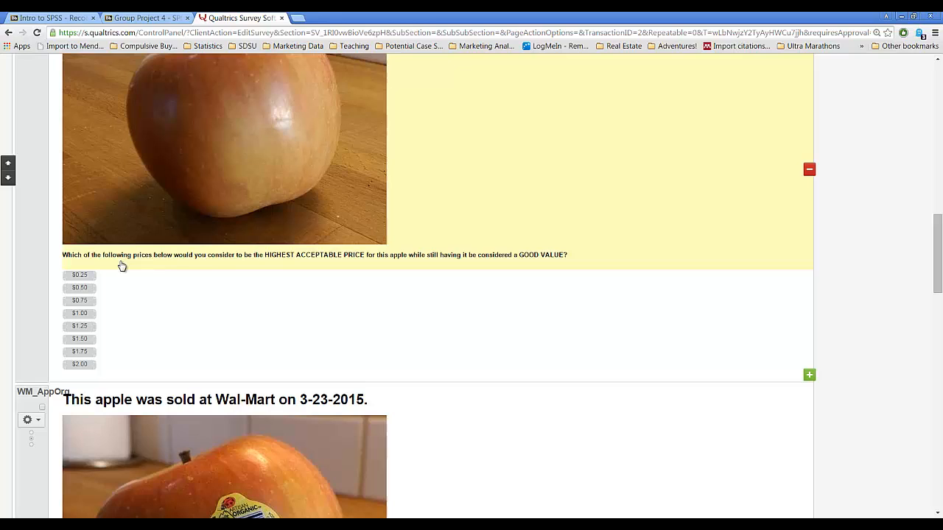
mouse_move(299, 260)
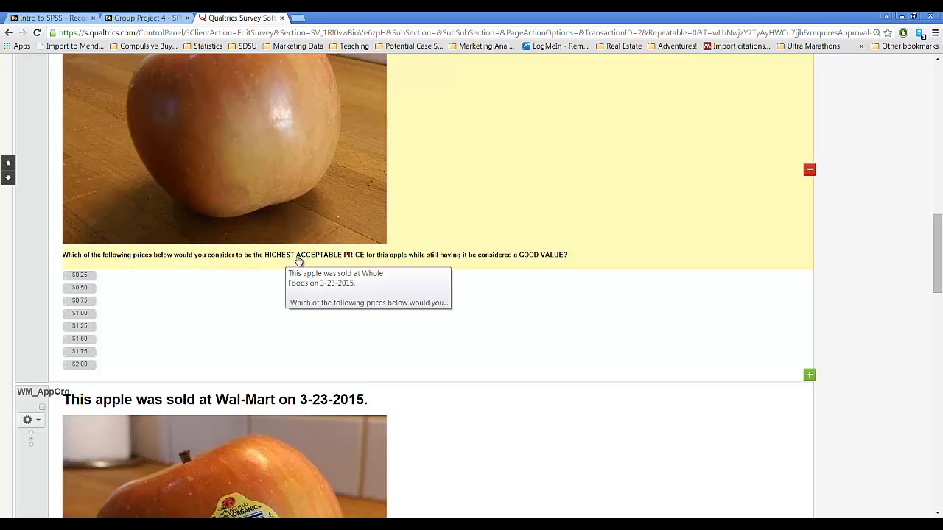
mouse_move(406, 265)
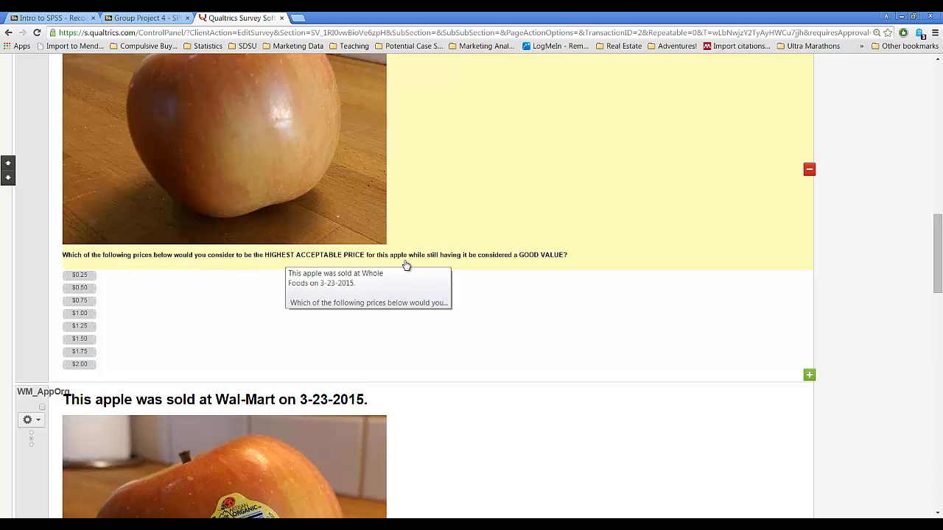
mouse_move(553, 262)
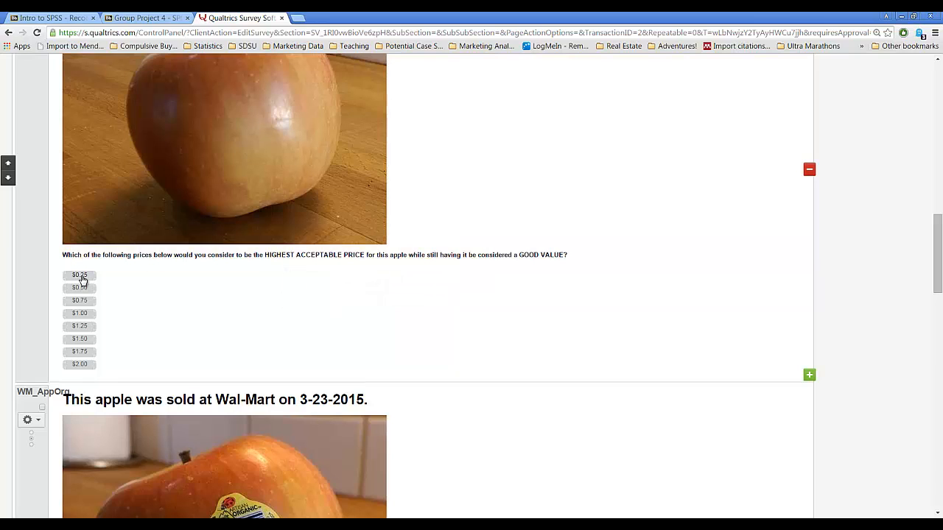
mouse_move(81, 369)
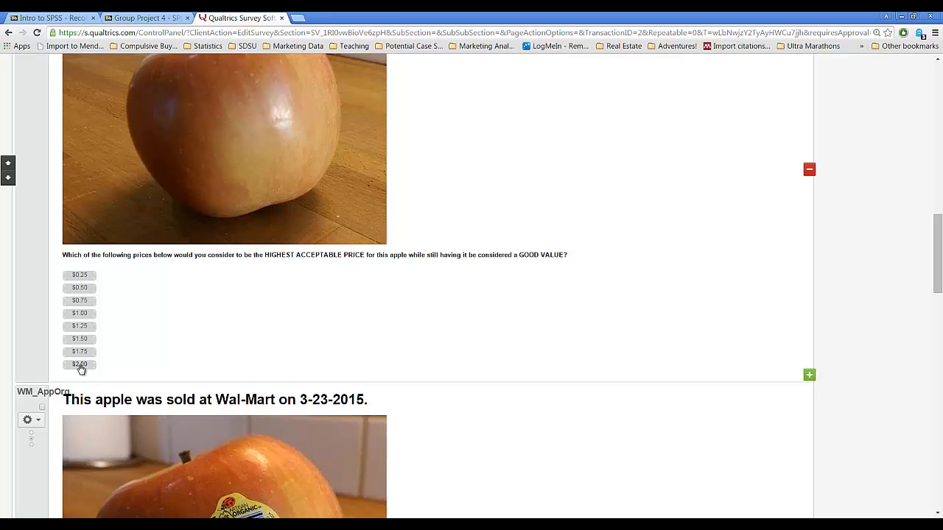
scroll("down", 3)
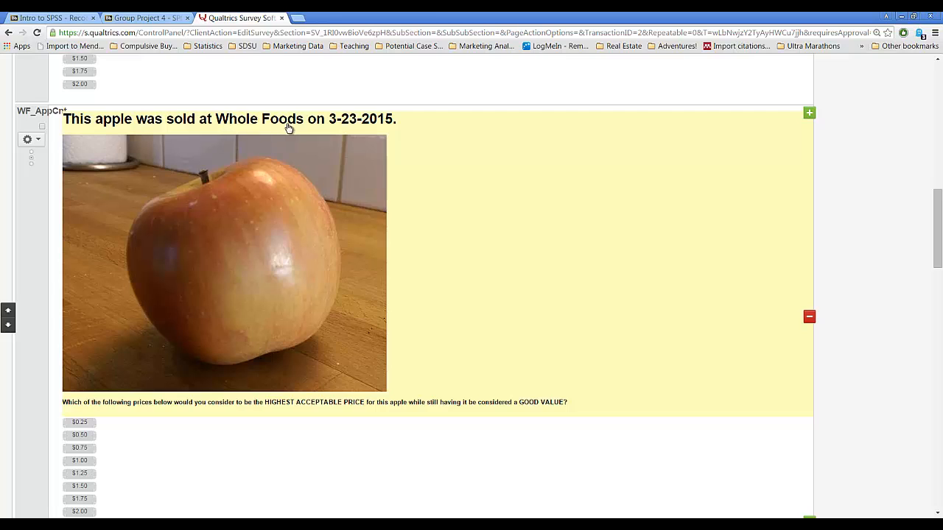
scroll("down", 3)
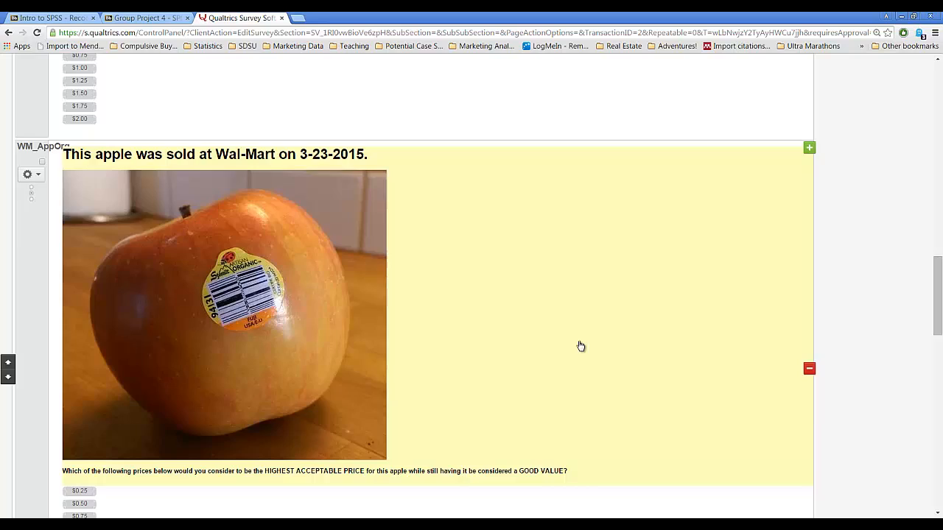
scroll("down", 3)
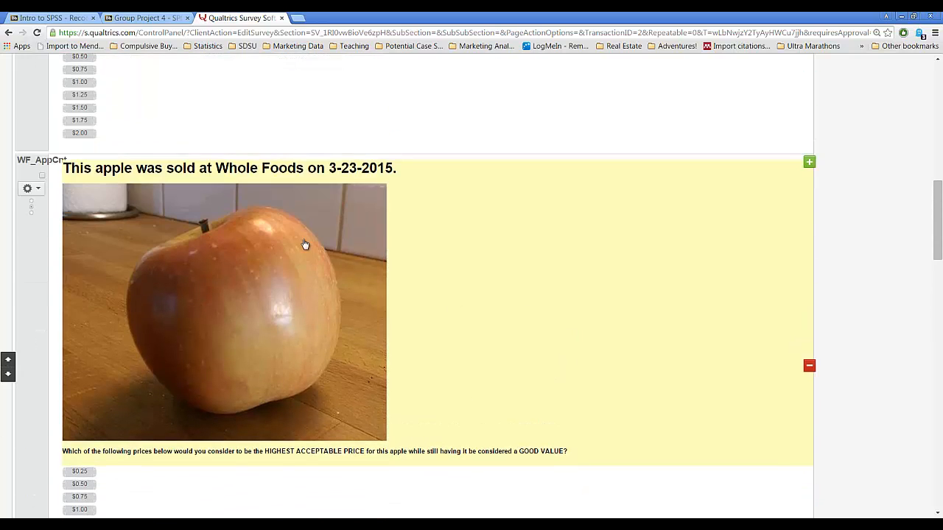
mouse_move(287, 310)
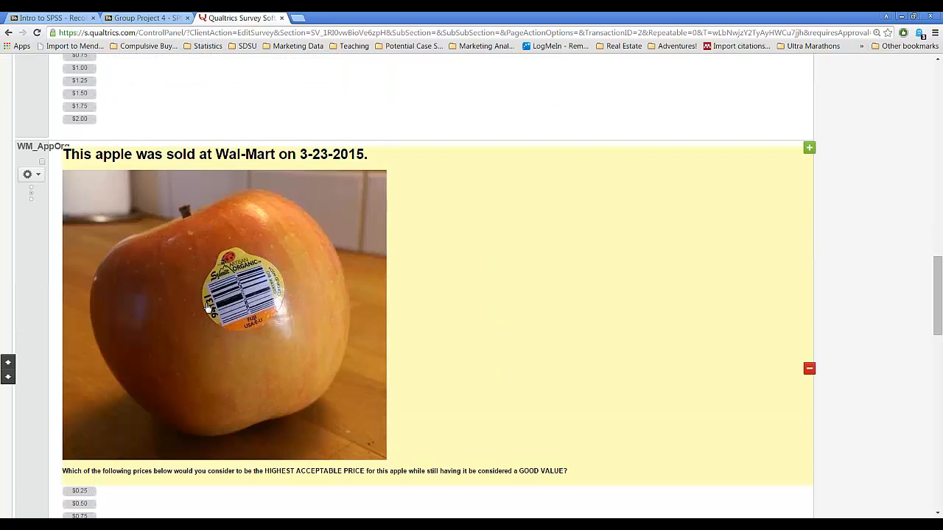
scroll("down", 3)
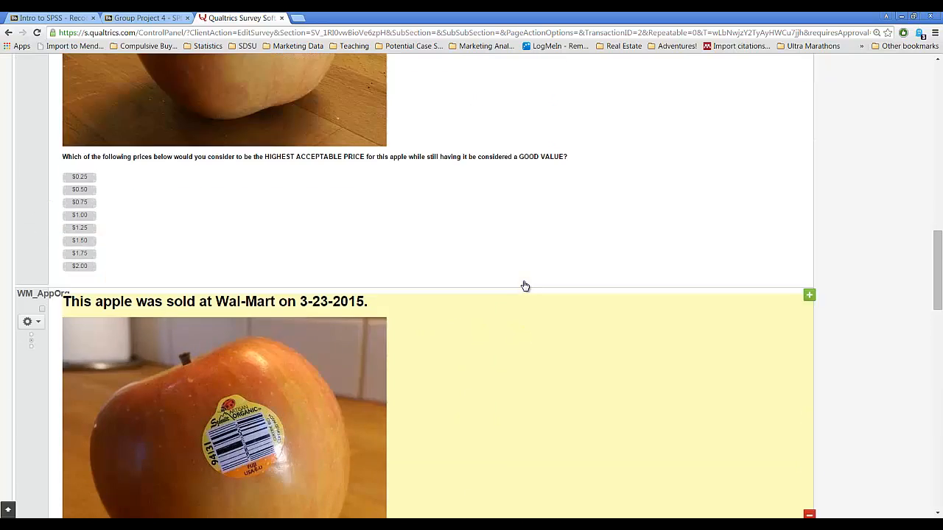
scroll("down", 3)
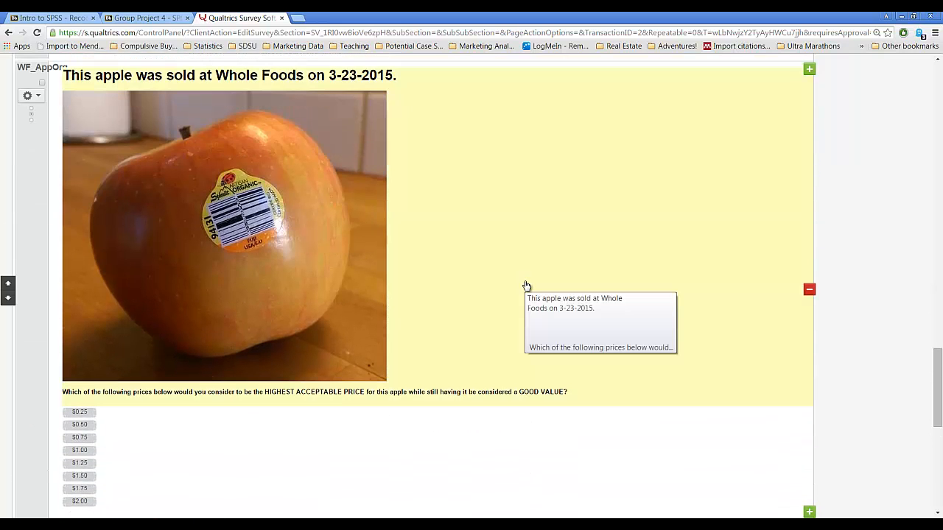
scroll("down", 3)
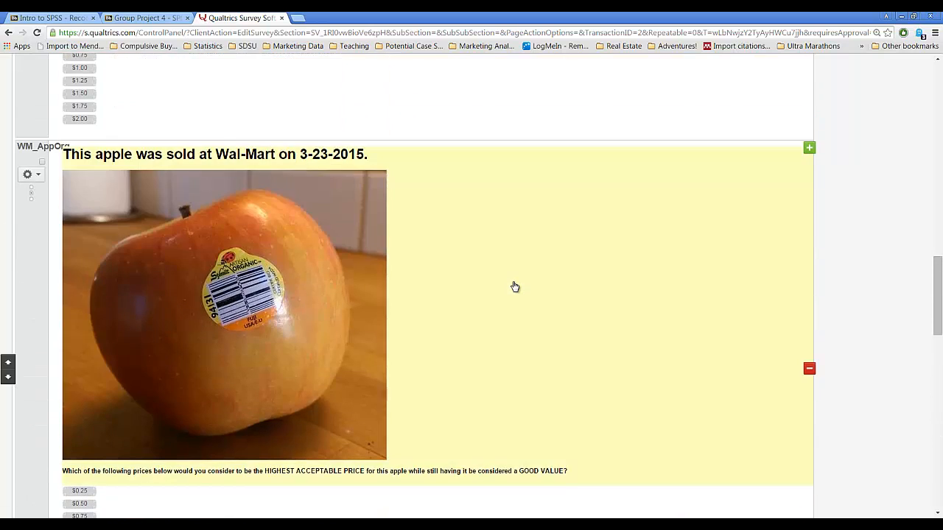
scroll("down", 3)
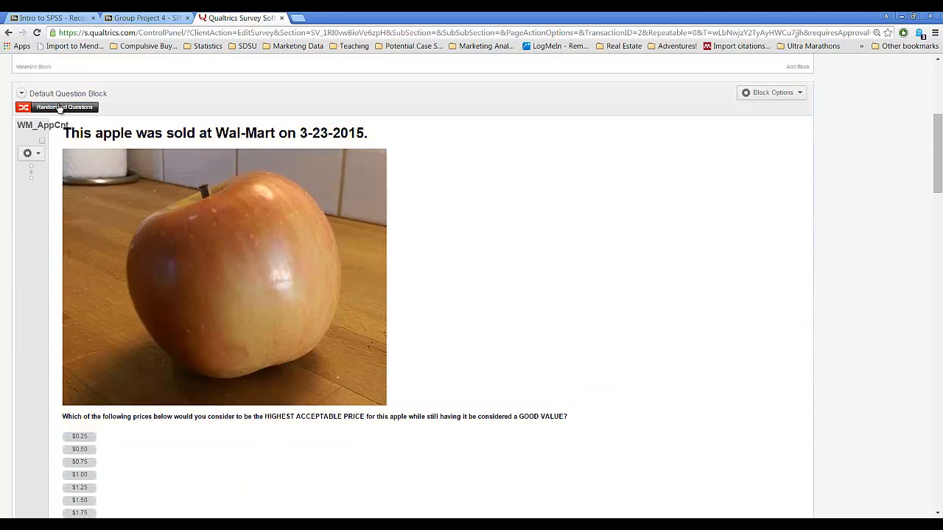
left_click(770, 92)
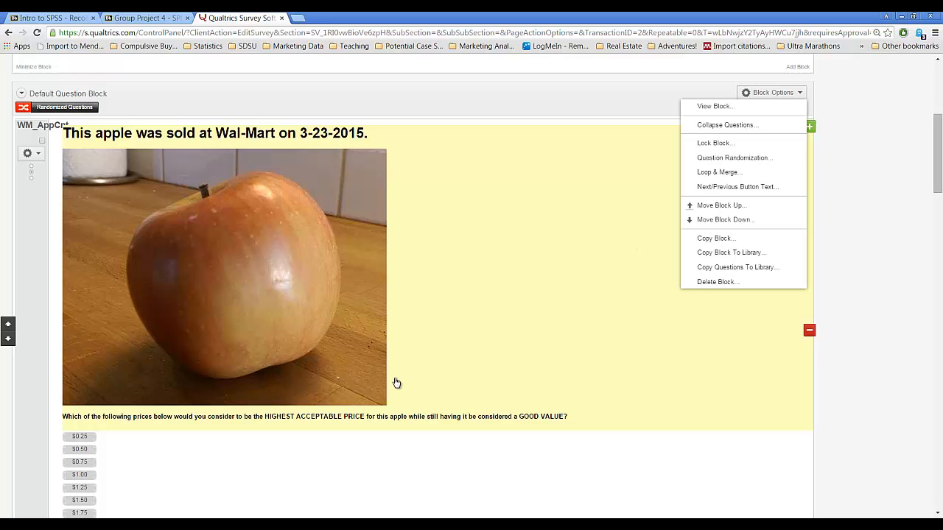
scroll("down", 3)
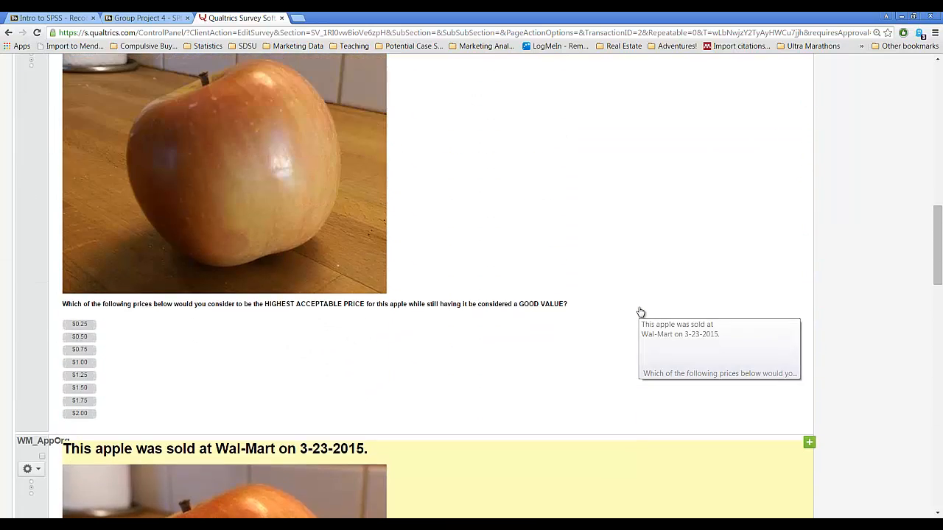
left_click(772, 386)
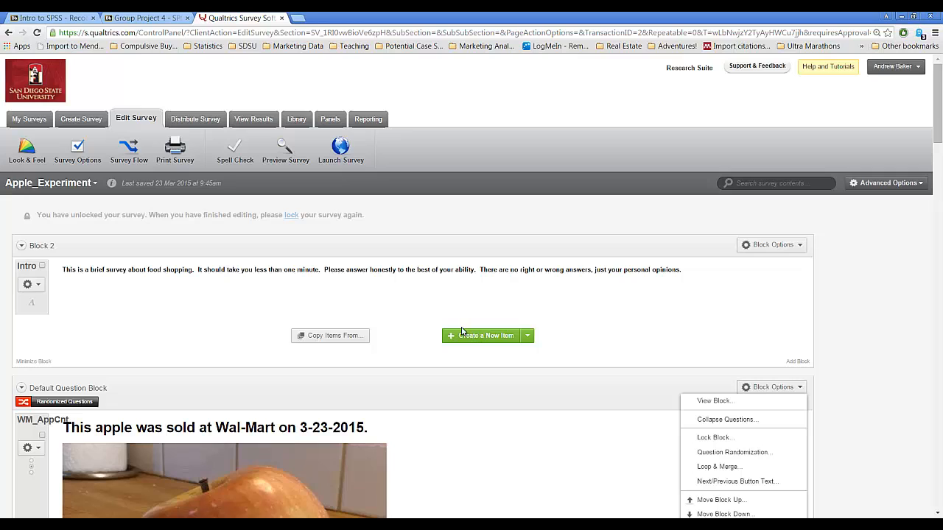
mouse_move(253, 119)
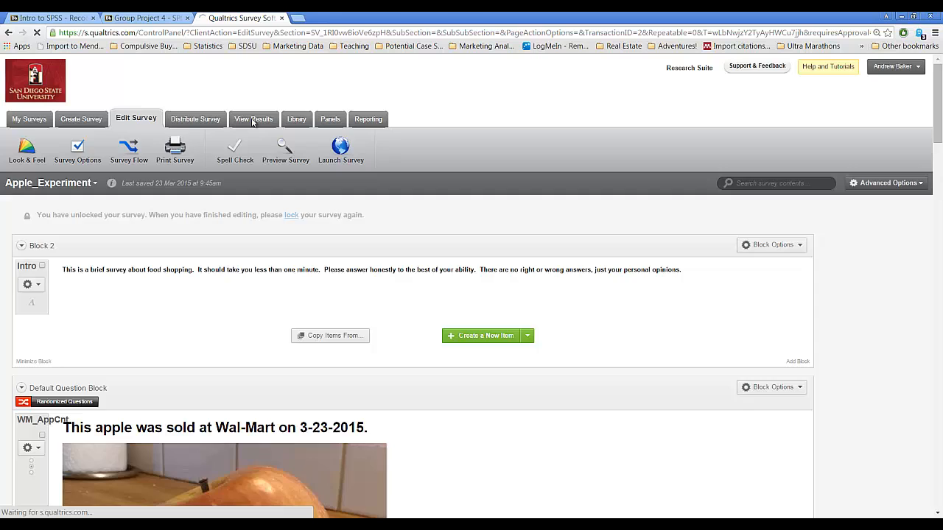
Download the survey responses as CSV, saving Apple_Experiment (3).csv.
left_click(253, 119)
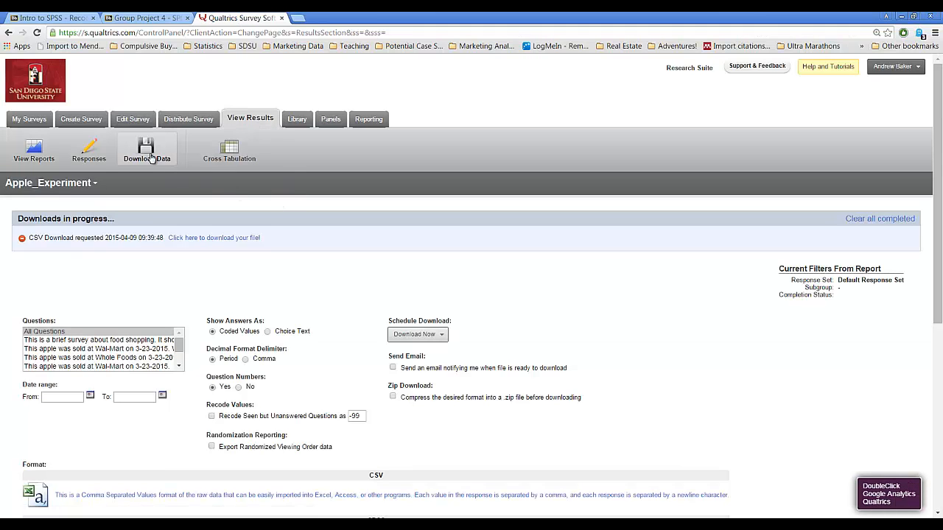
mouse_move(147, 151)
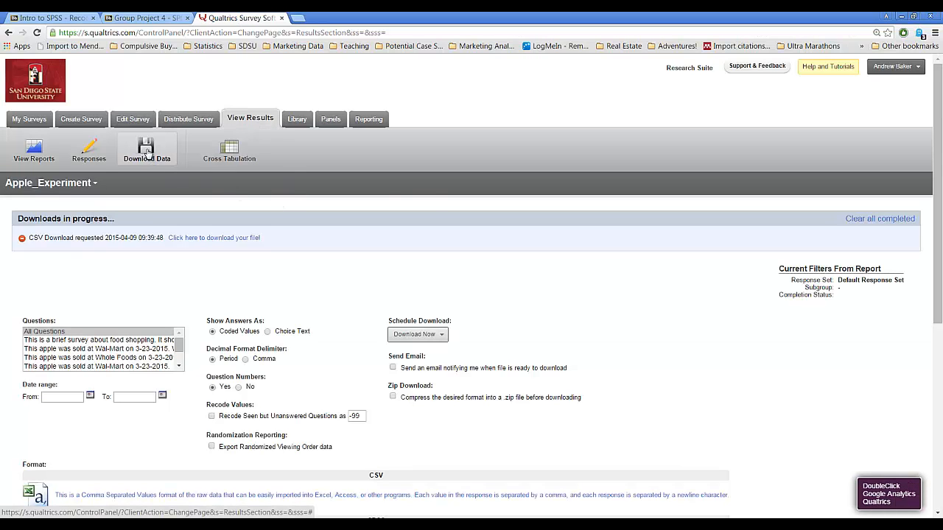
scroll("down", 3)
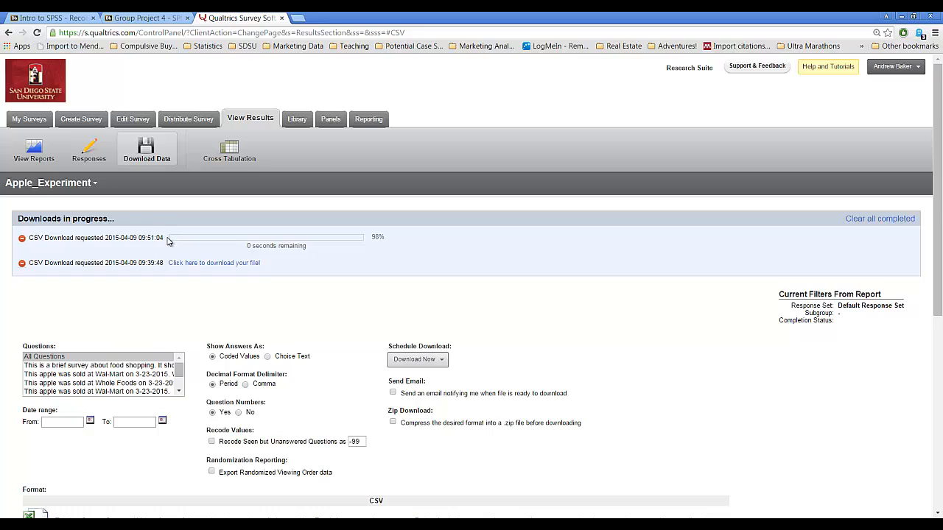
mouse_move(266, 293)
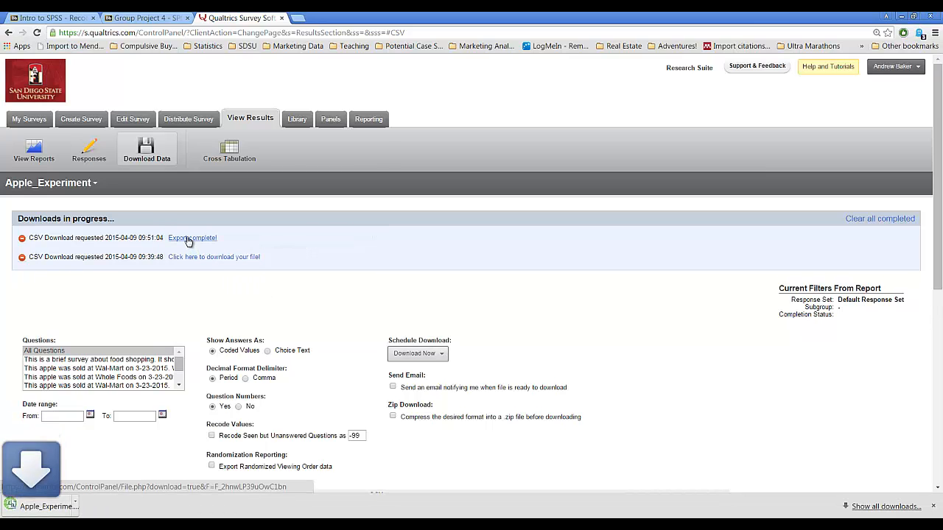
left_click(192, 237)
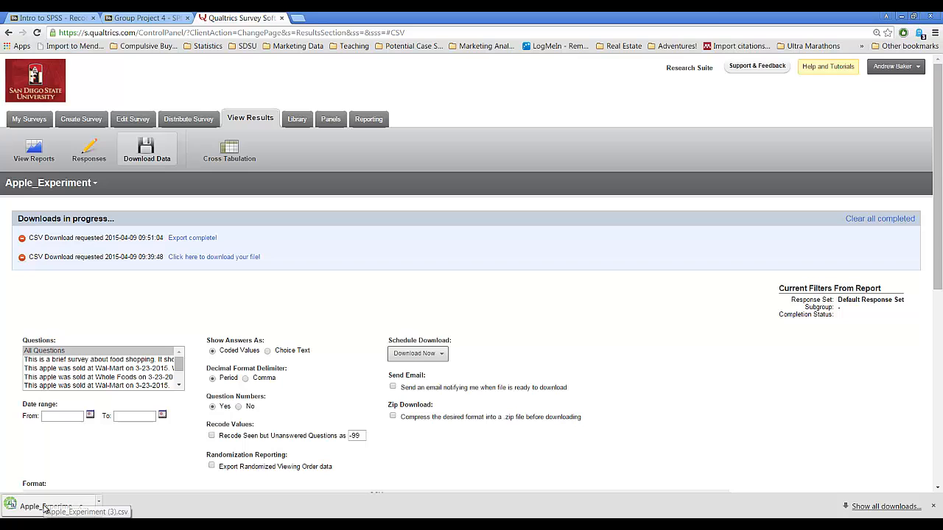
Open Apple_Experiment (3).csv in Excel and review the four apple rating headings, WM_AppCnt to WF_AppOrg.
left_click(46, 507)
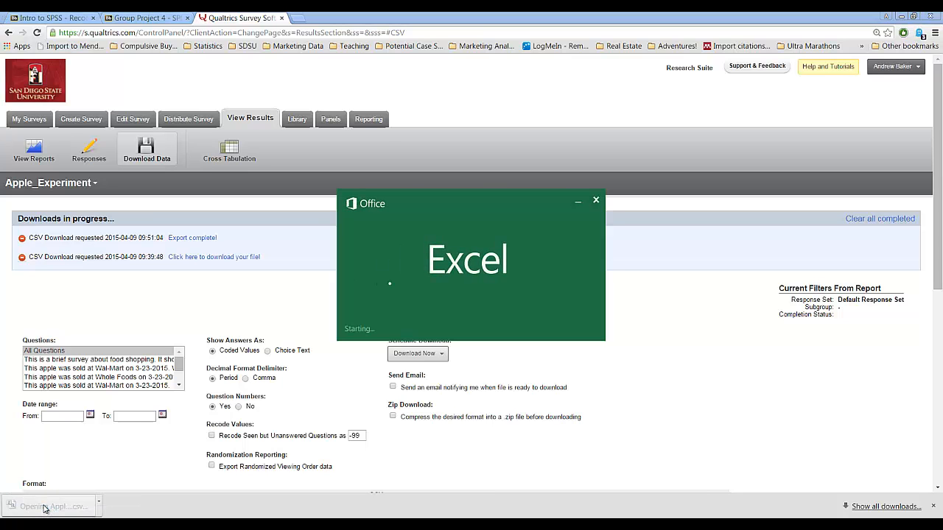
left_click(48, 506)
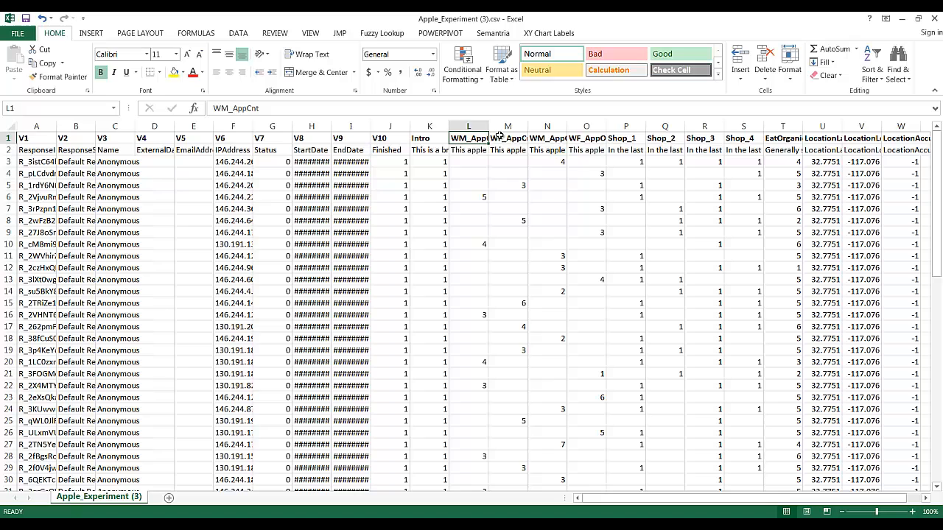
left_click(586, 138)
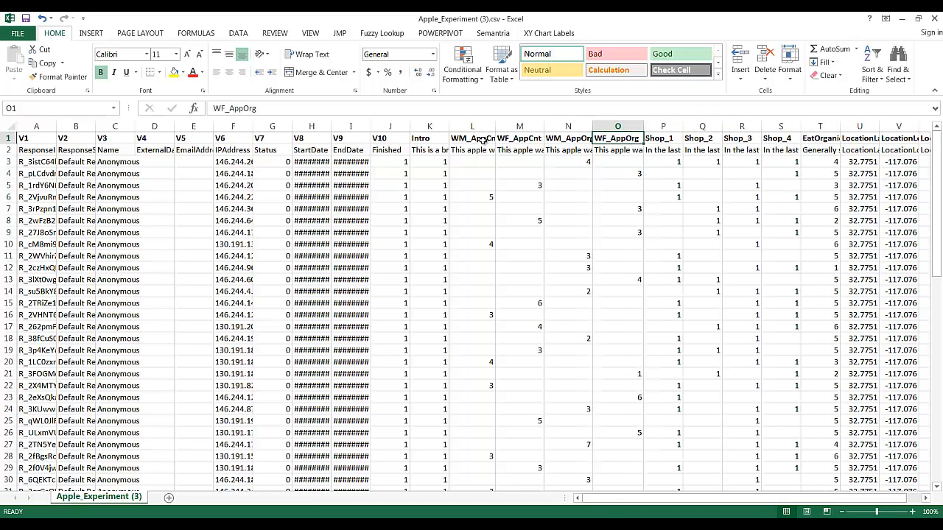
left_click(471, 137)
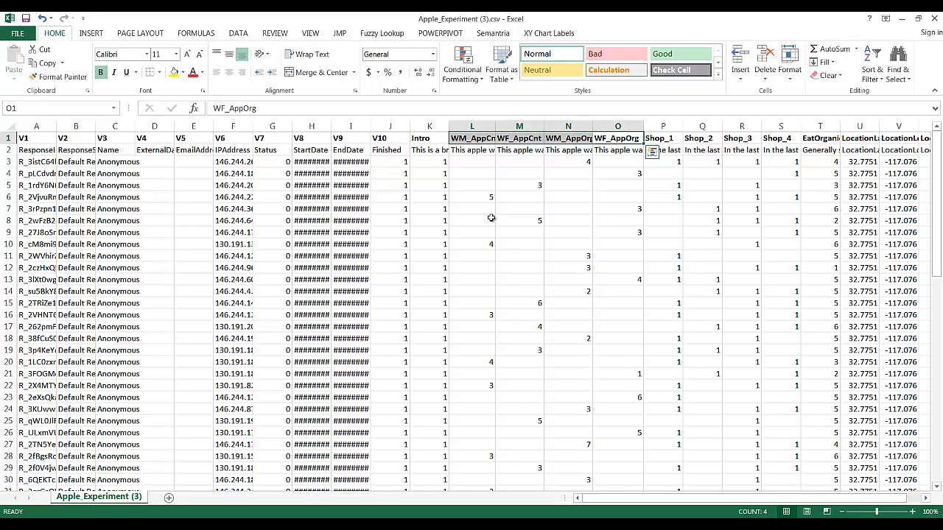
mouse_move(472, 154)
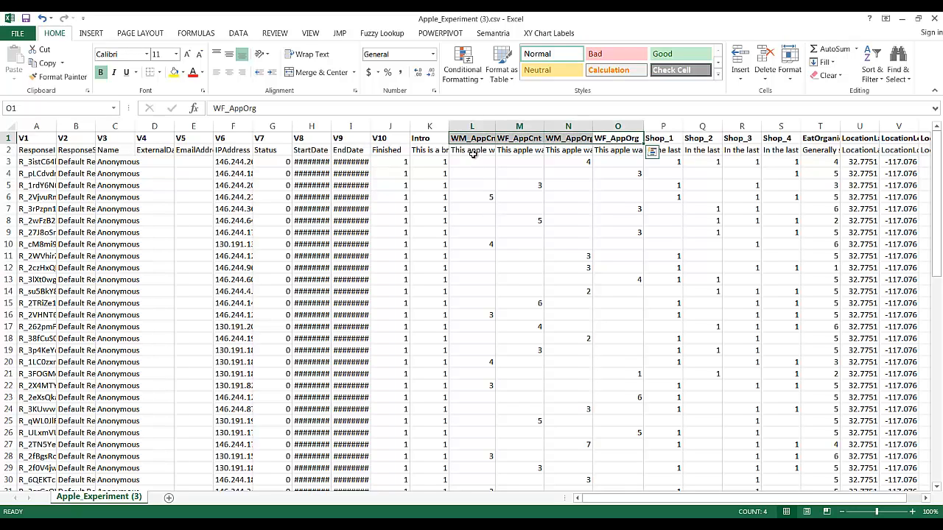
Check the rating cells of the first responses, including blanks and the single rating of 4.
left_click(472, 162)
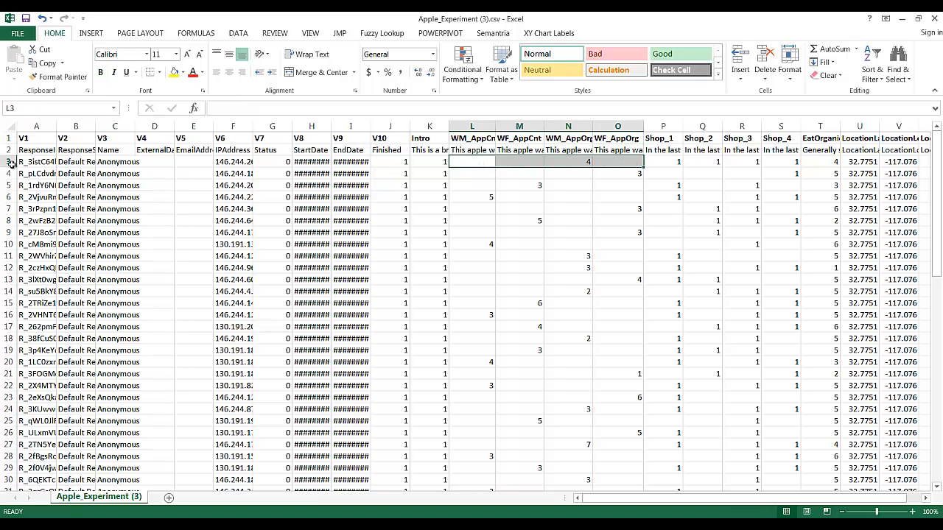
left_click(9, 173)
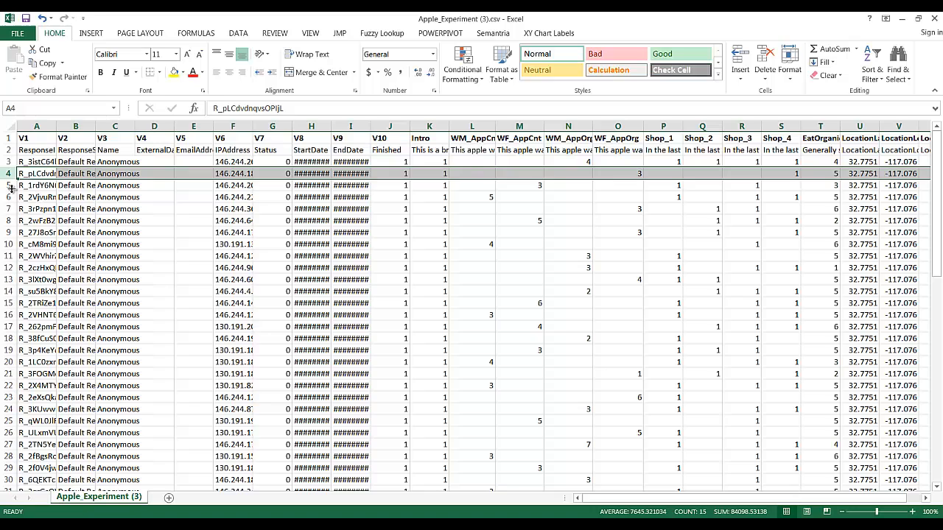
left_click(568, 161)
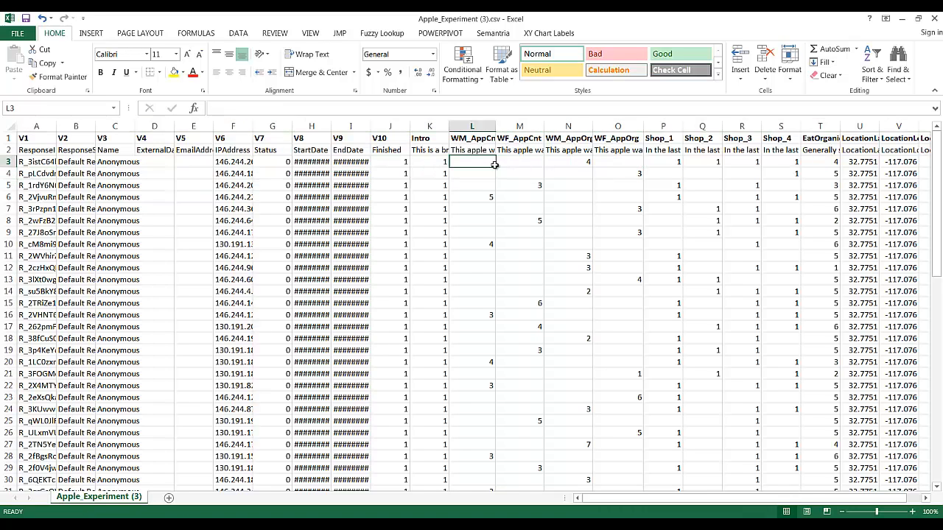
left_click(617, 161)
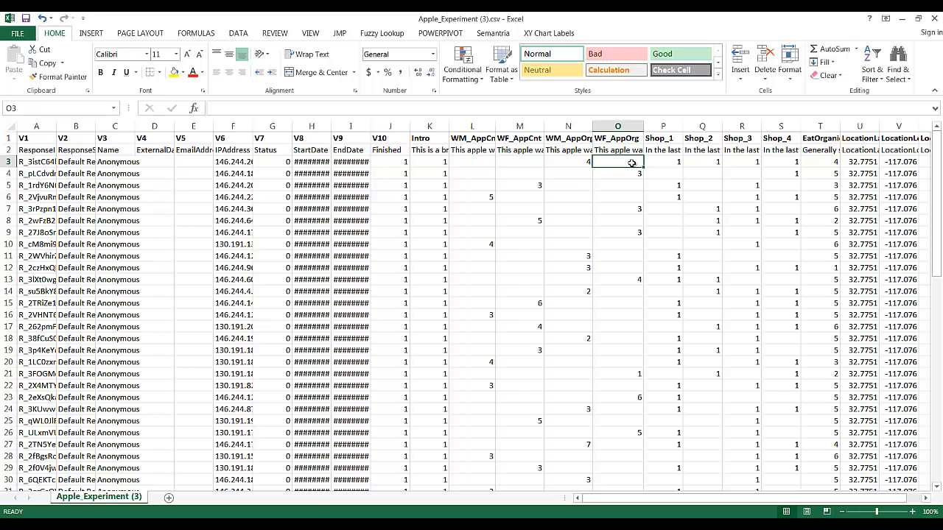
left_click(568, 161)
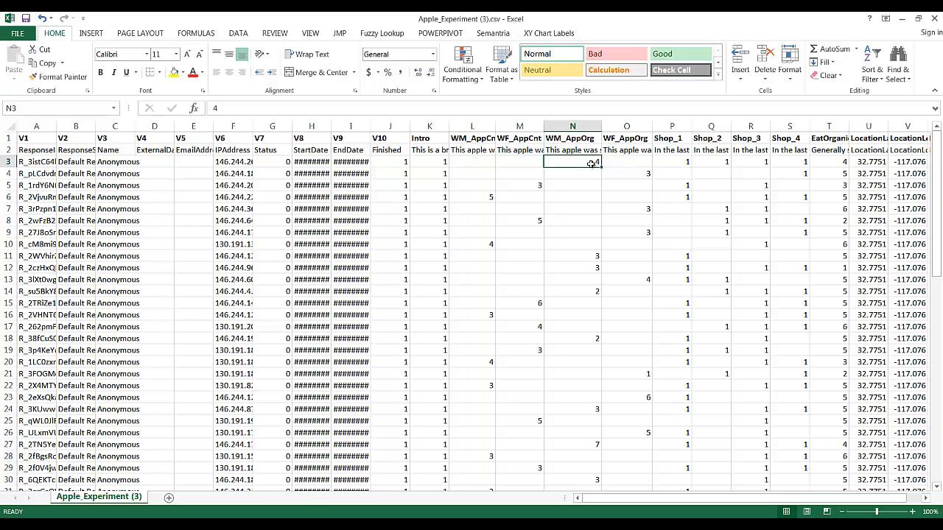
mouse_move(575, 237)
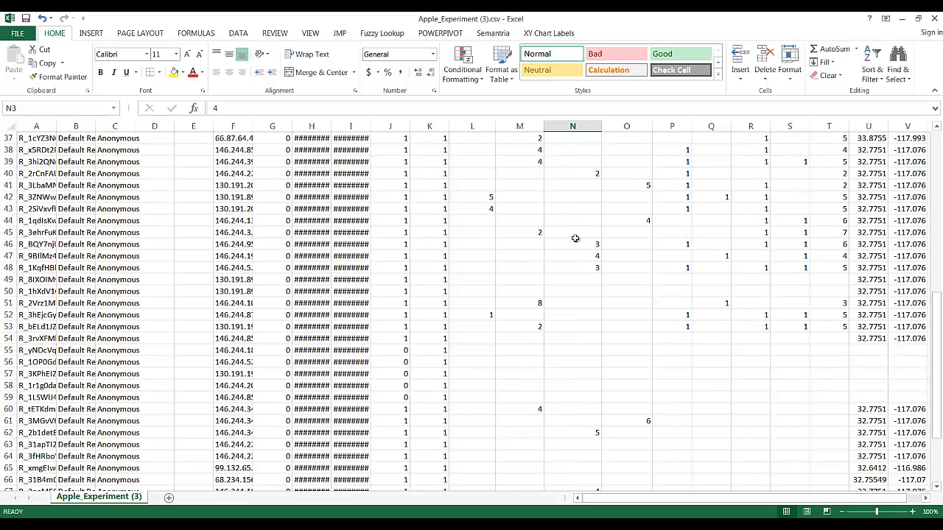
Enter =AVERAGE(L3:L72) in L73 (3.75) and check the copied WF_AppCnt average in M73.
scroll("down", 3)
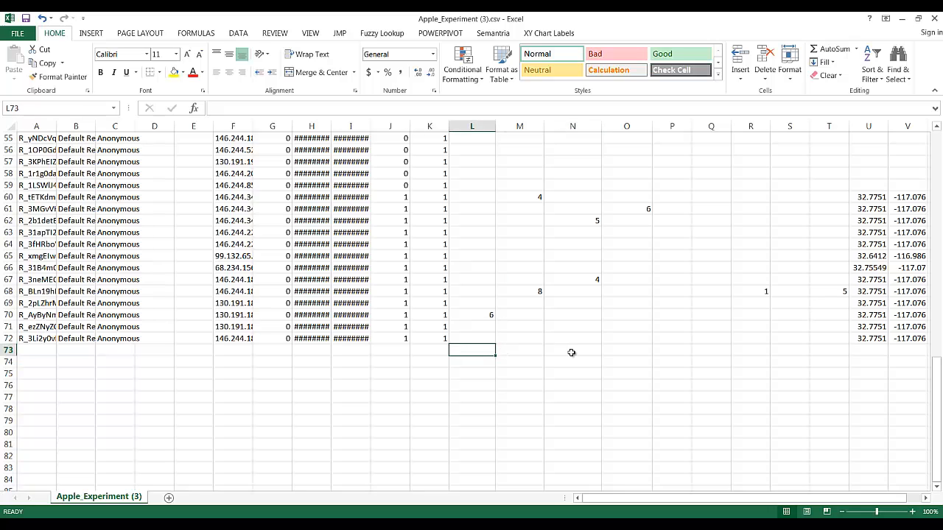
type("=average(L1:L72")
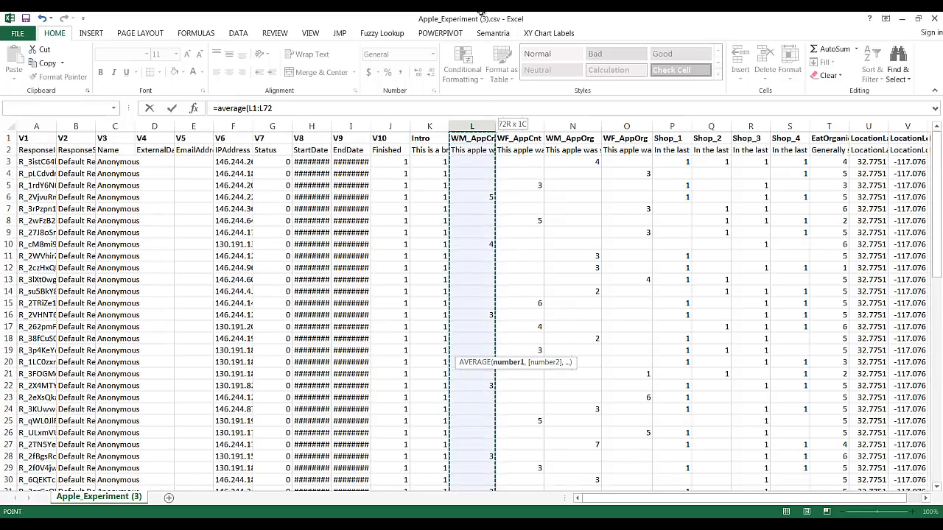
scroll("down", 3)
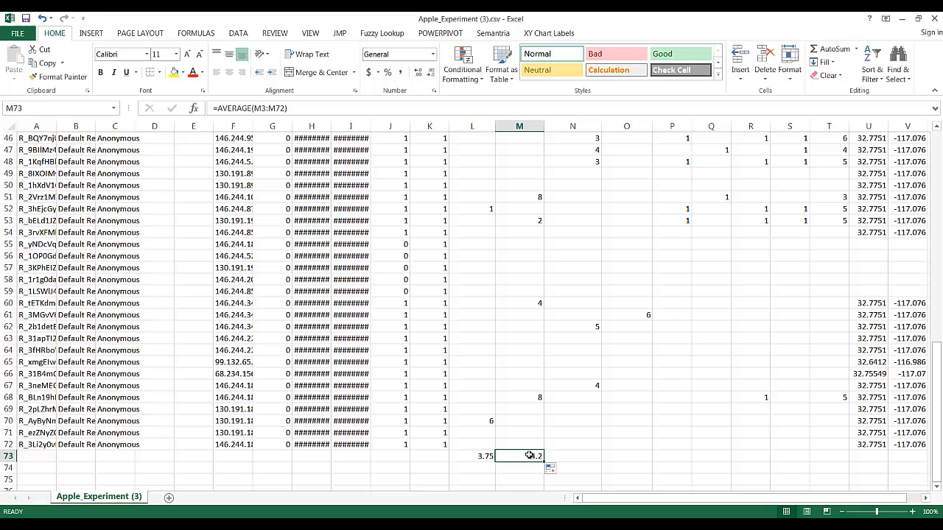
double_click(520, 456)
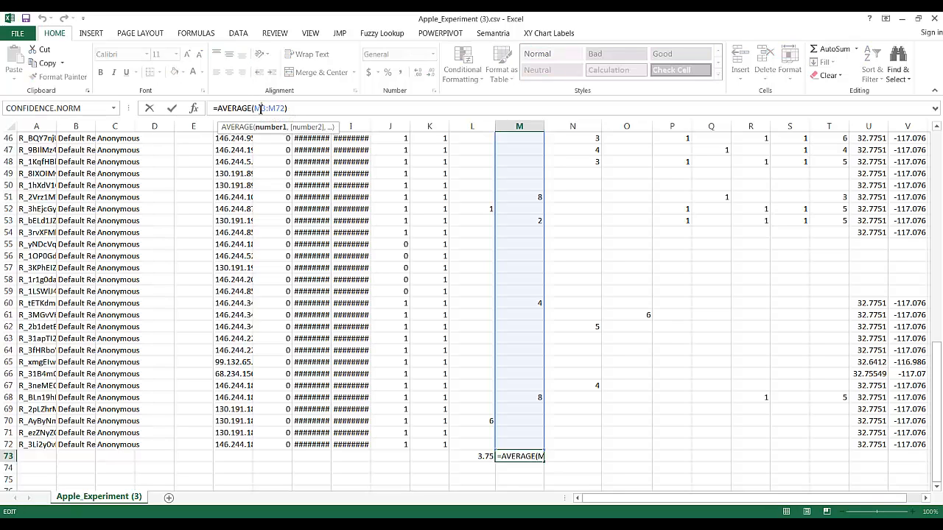
Fill the averages across L73:O73 at two decimals: 3.75, 4.20, 3.33, 4.38.
key("Enter")
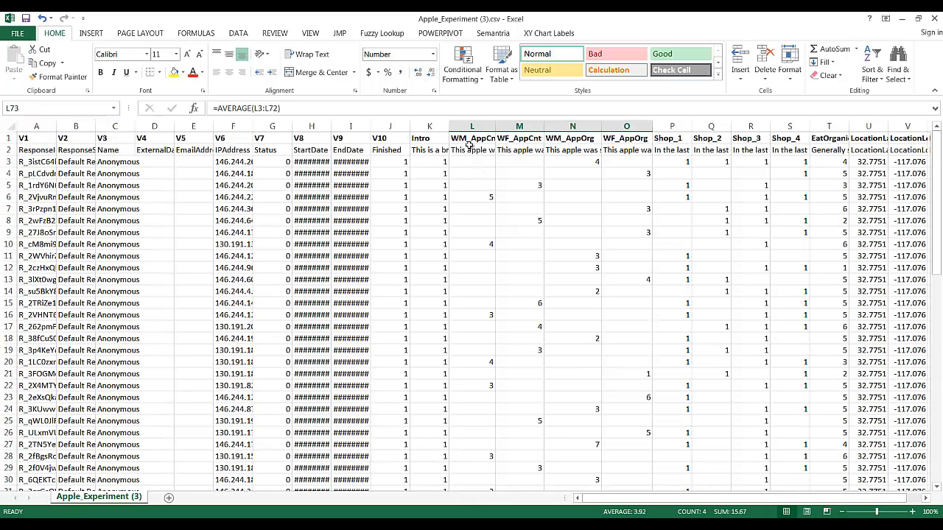
left_click(471, 138)
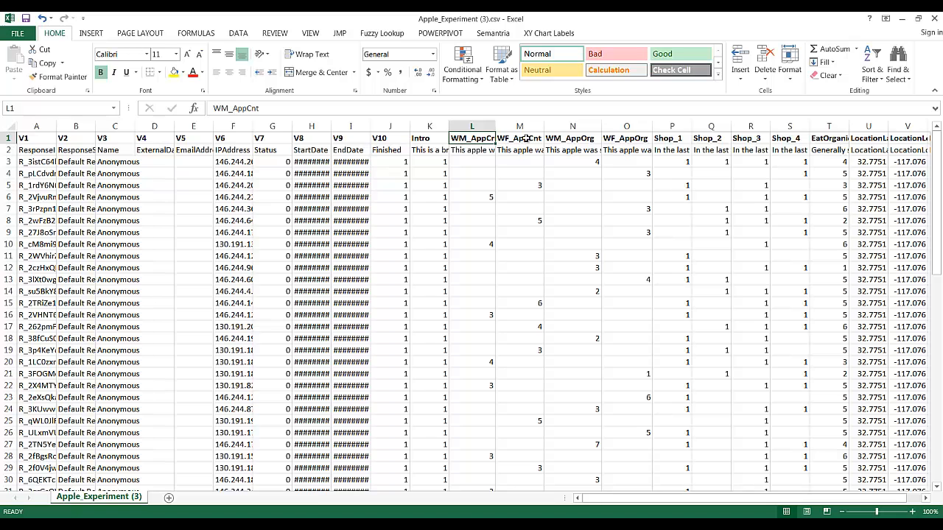
scroll("down", 3)
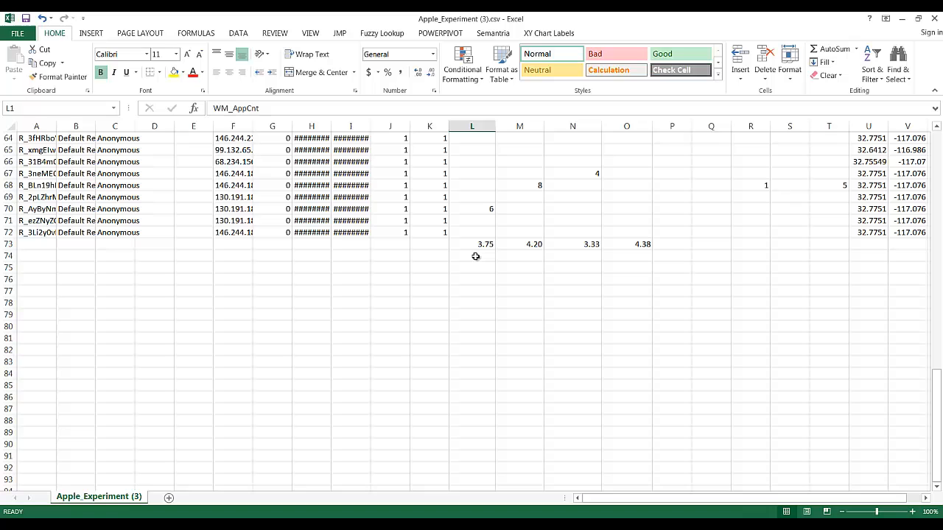
Enter store labels Wal-Mart, Whole Foods, Wal-Mart, Whole Foods in L74:O74.
type("Wal-Ma")
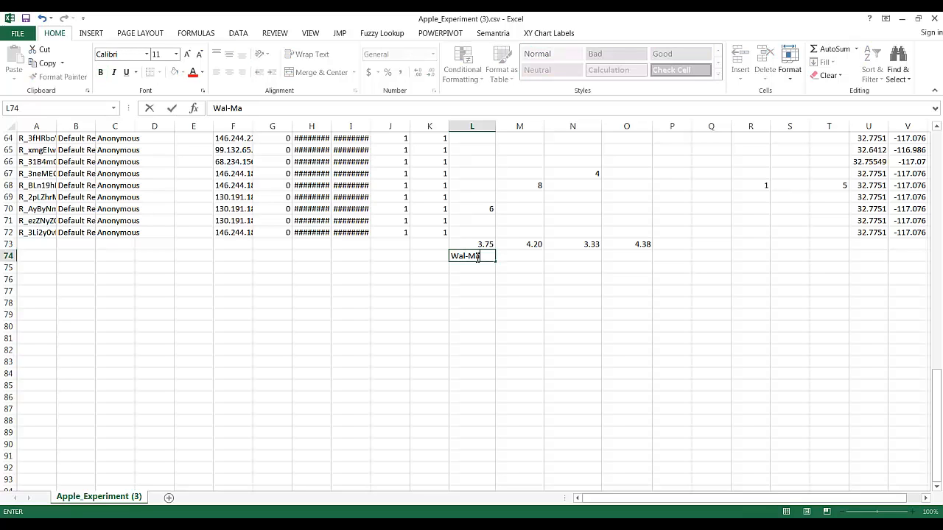
type("Whole F")
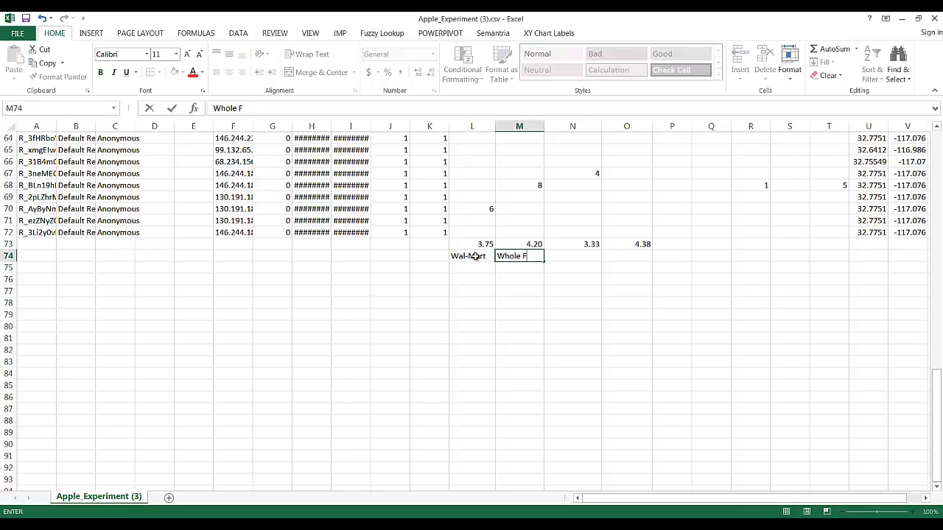
type("Wal-Ma")
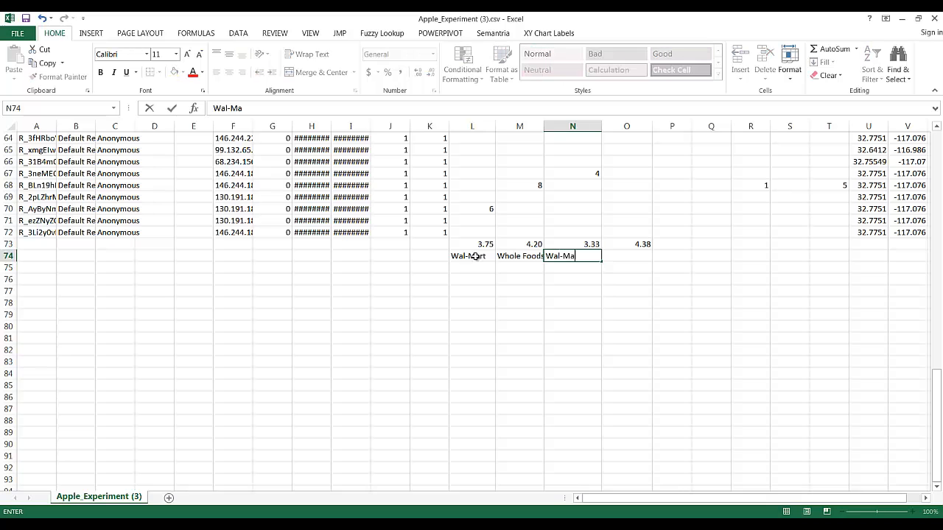
type("Whole")
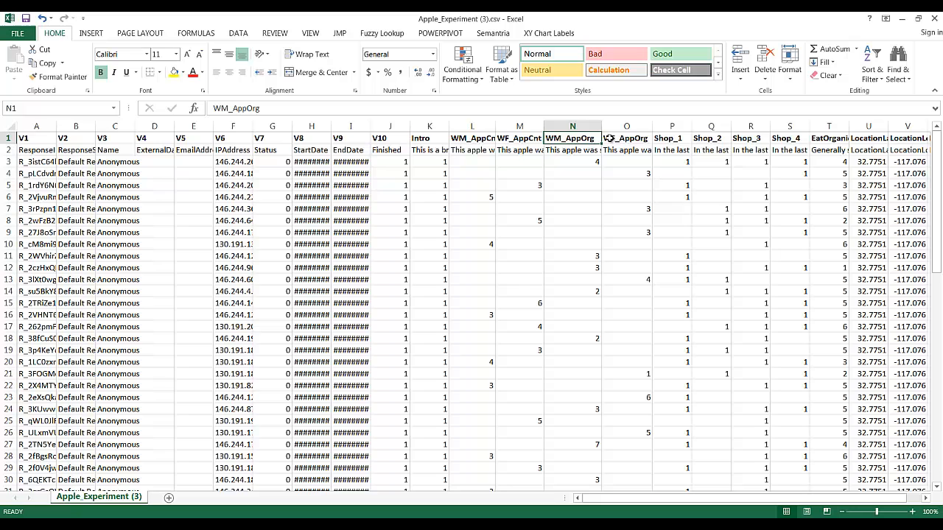
Enter condition labels Control, Control, Organic, Organic in L75:O75.
scroll("down", 3)
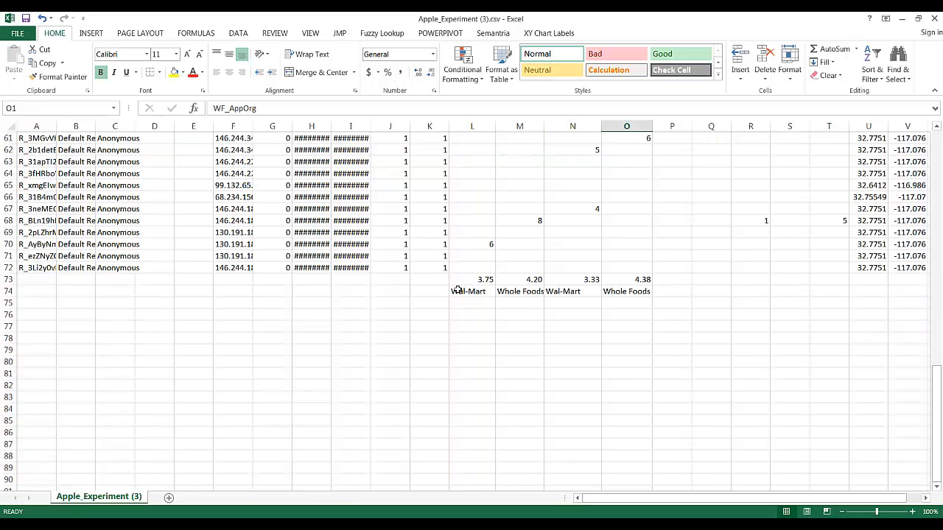
type("Control")
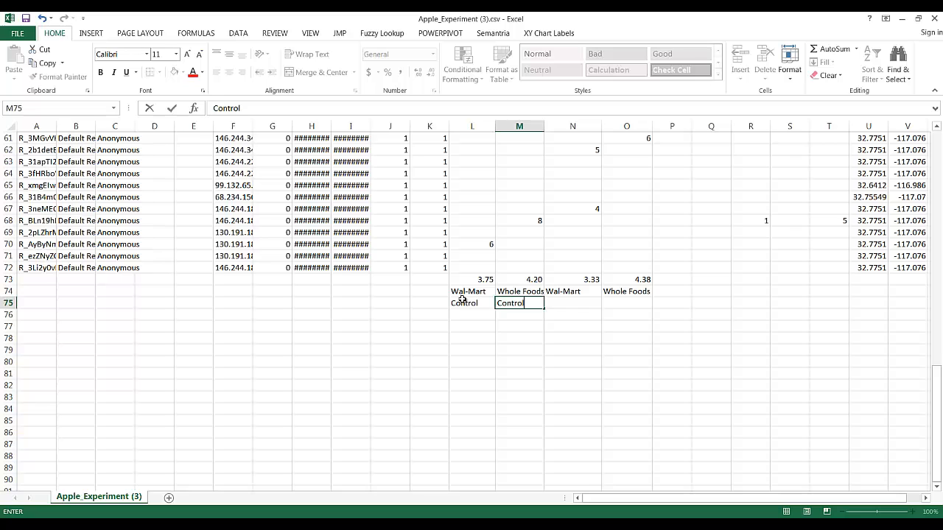
type("Organic")
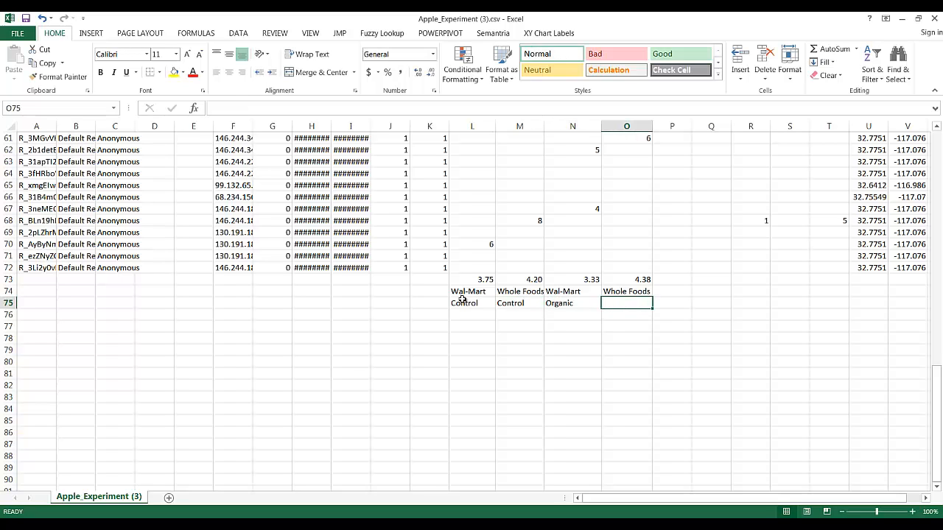
left_click(534, 393)
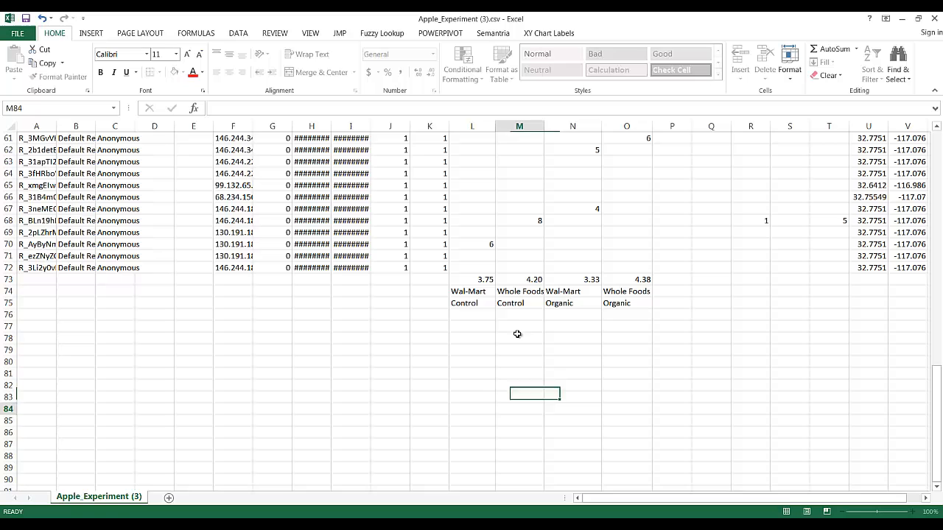
Move the L73:O73 averages down to row 76, beneath the labels.
left_click_drag(471, 279, 593, 279)
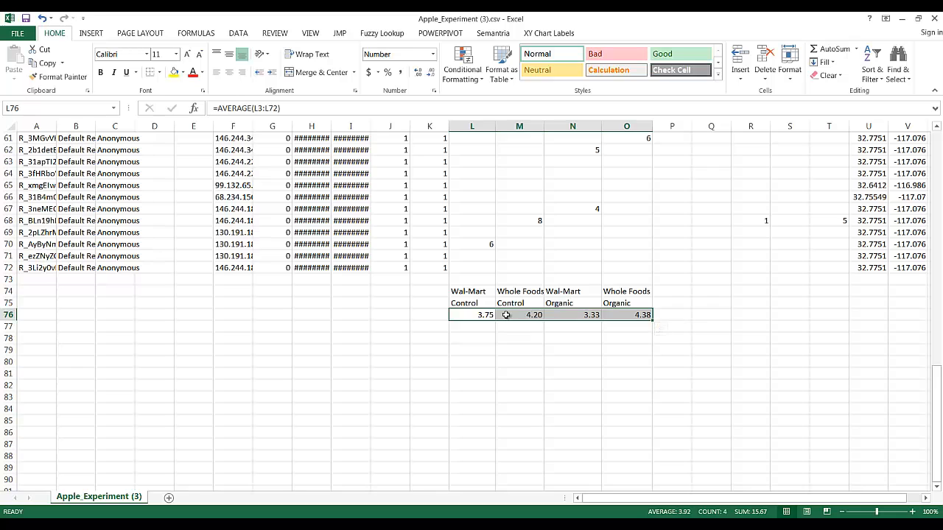
mouse_move(428, 280)
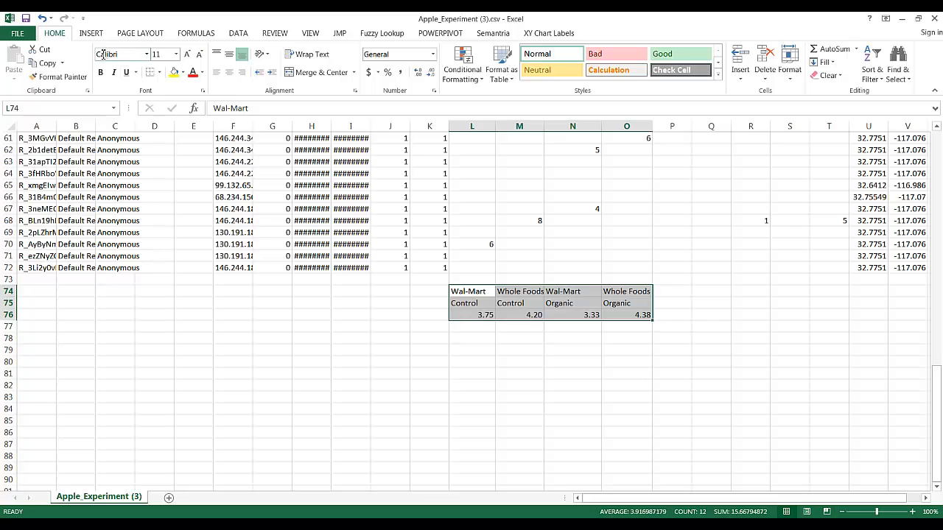
Insert a 2-D Clustered Column chart of the averages, then enlarge it and move it left.
left_click(91, 33)
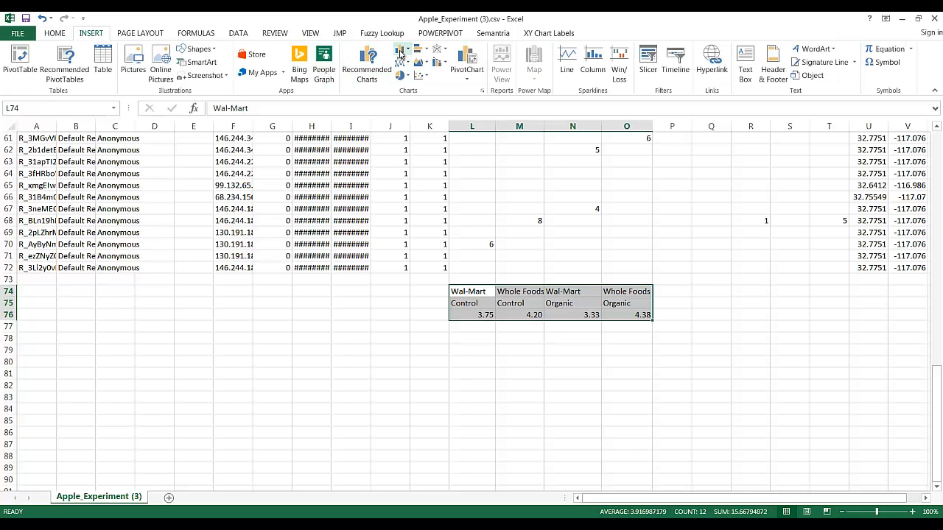
left_click(402, 56)
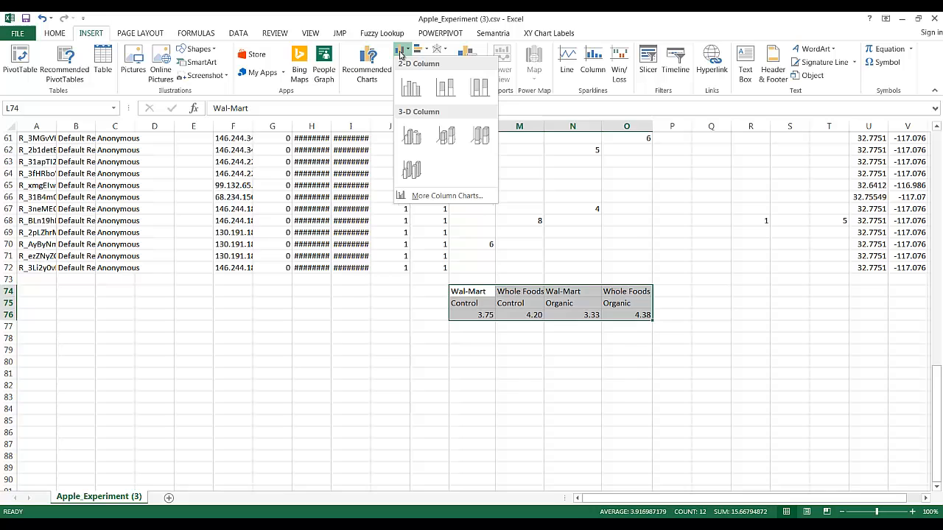
left_click(411, 87)
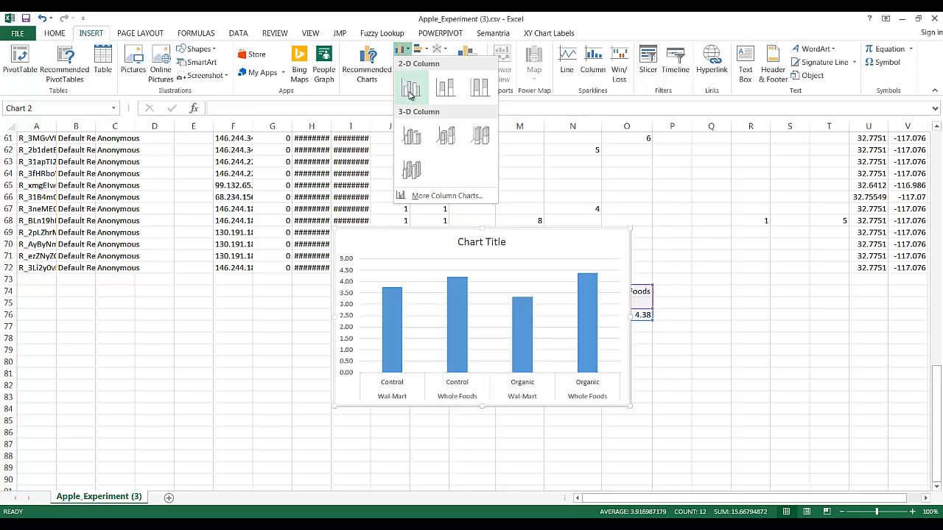
left_click(411, 87)
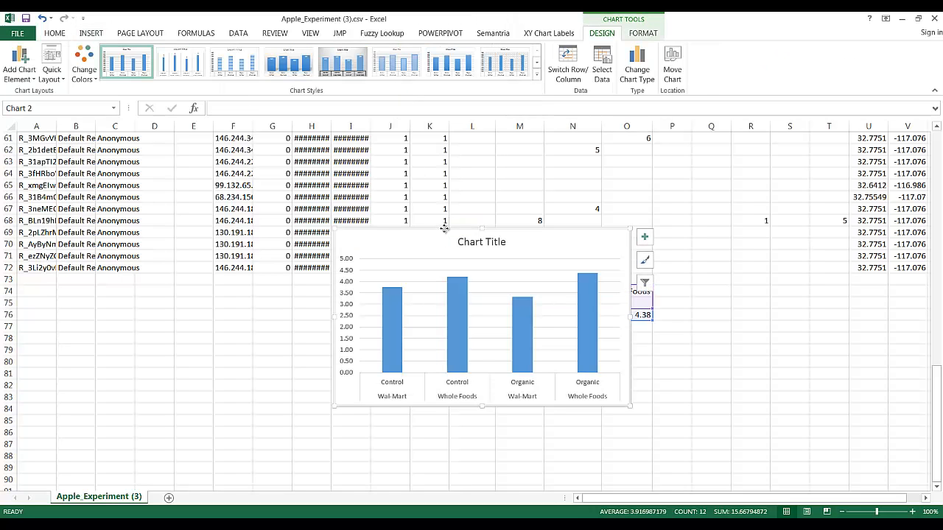
left_click_drag(481, 242, 386, 271)
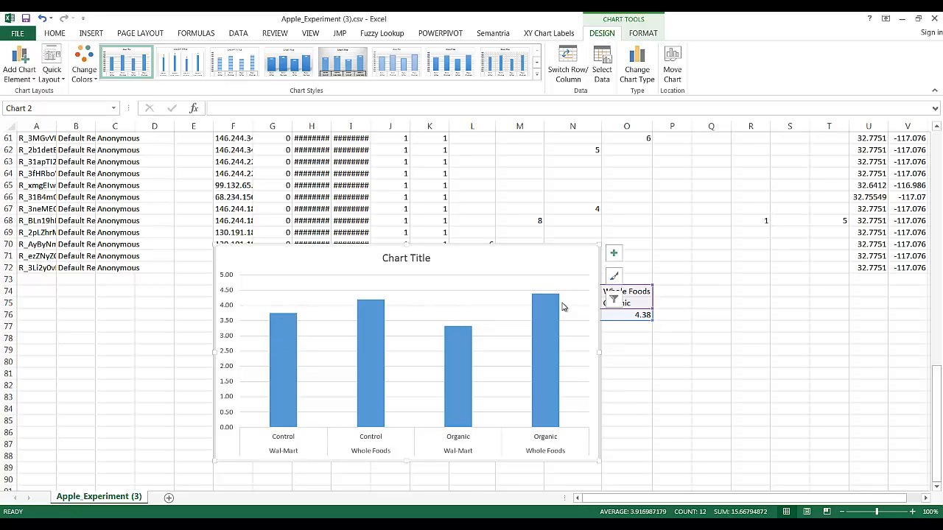
mouse_move(347, 369)
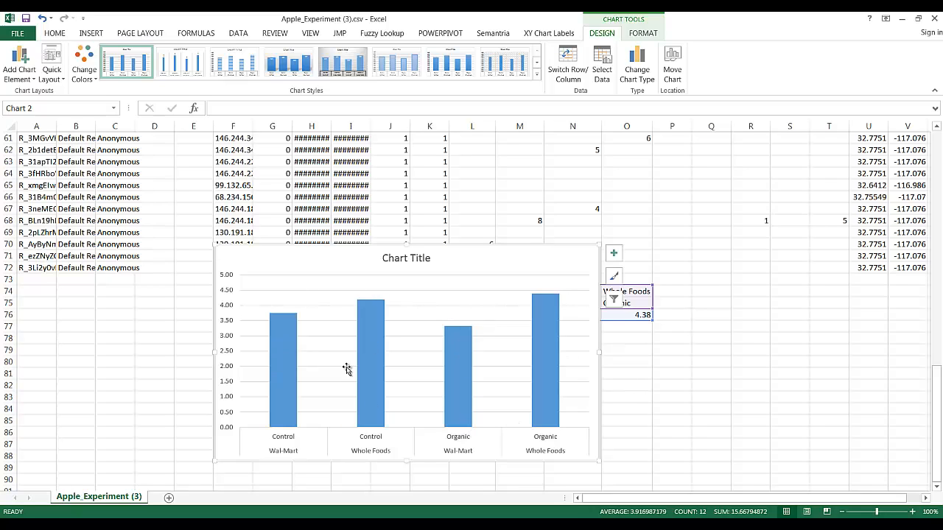
mouse_move(414, 314)
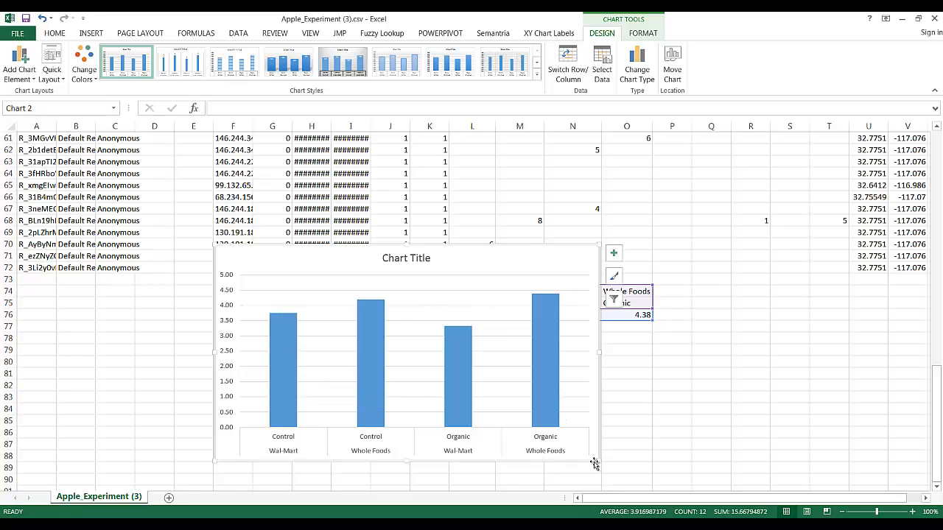
mouse_move(545, 297)
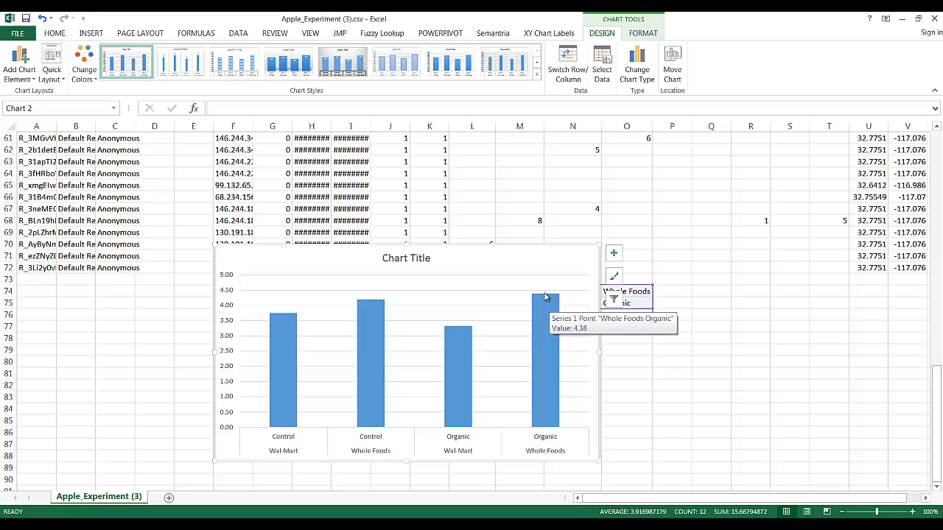
mouse_move(239, 298)
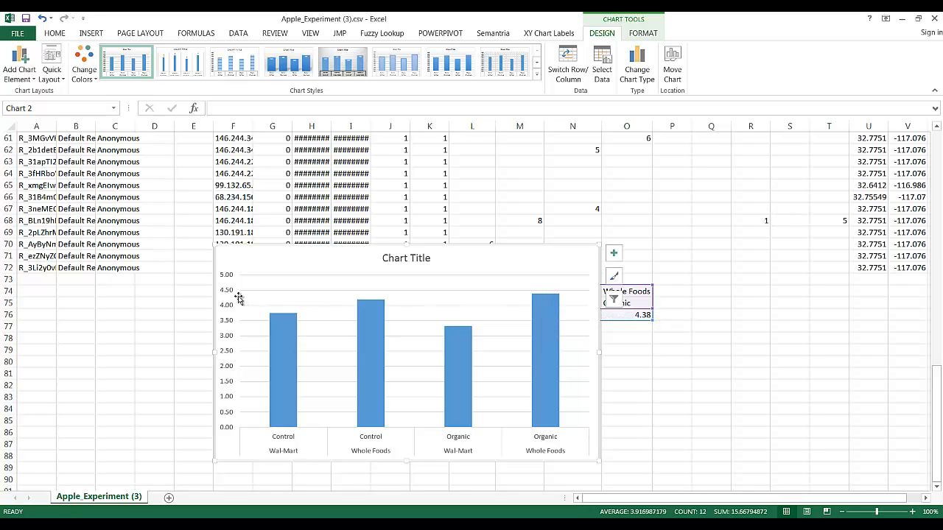
mouse_move(457, 332)
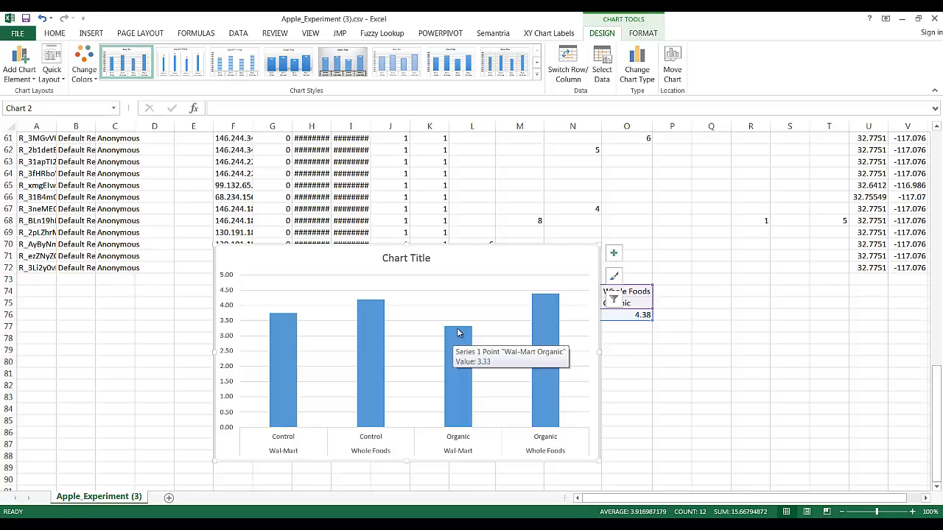
mouse_move(552, 304)
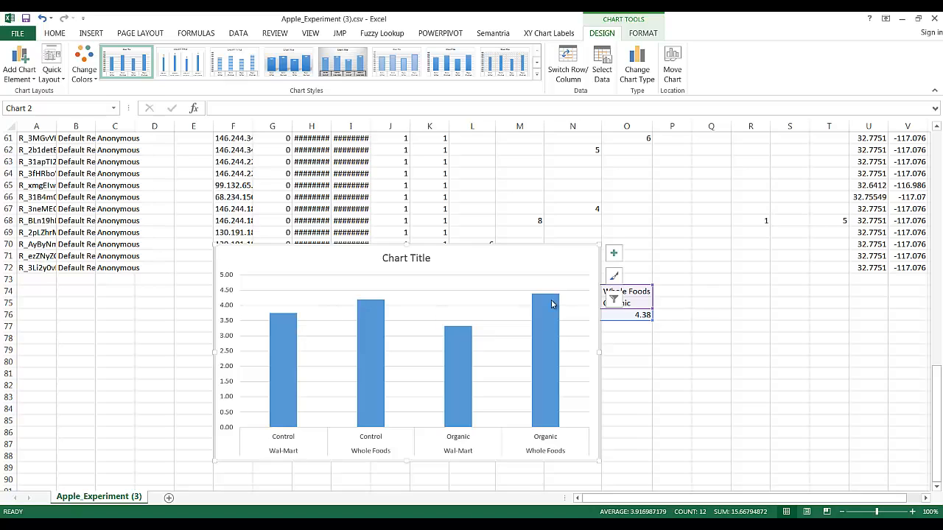
mouse_move(286, 325)
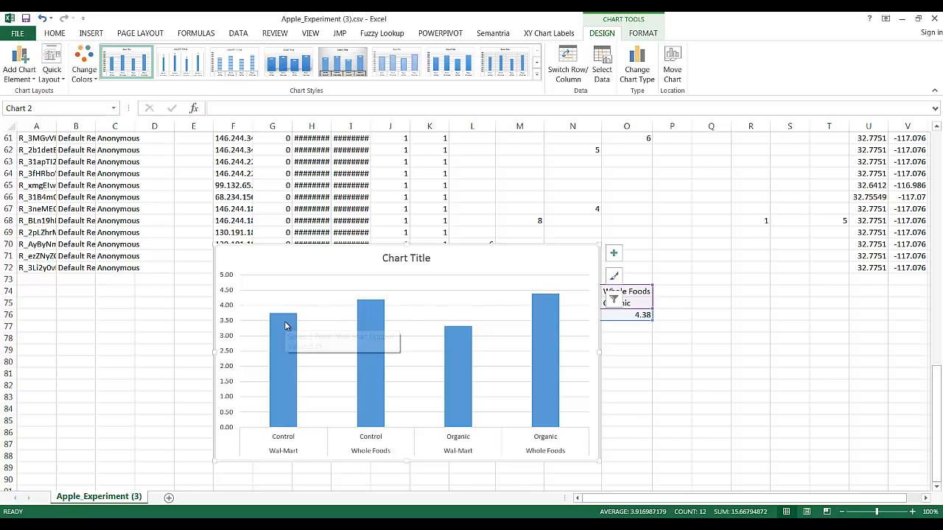
mouse_move(553, 287)
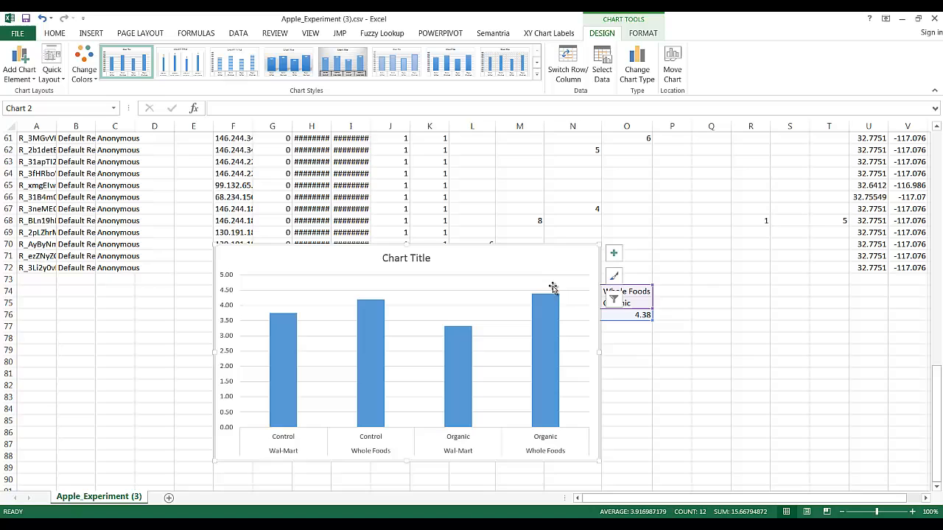
mouse_move(370, 307)
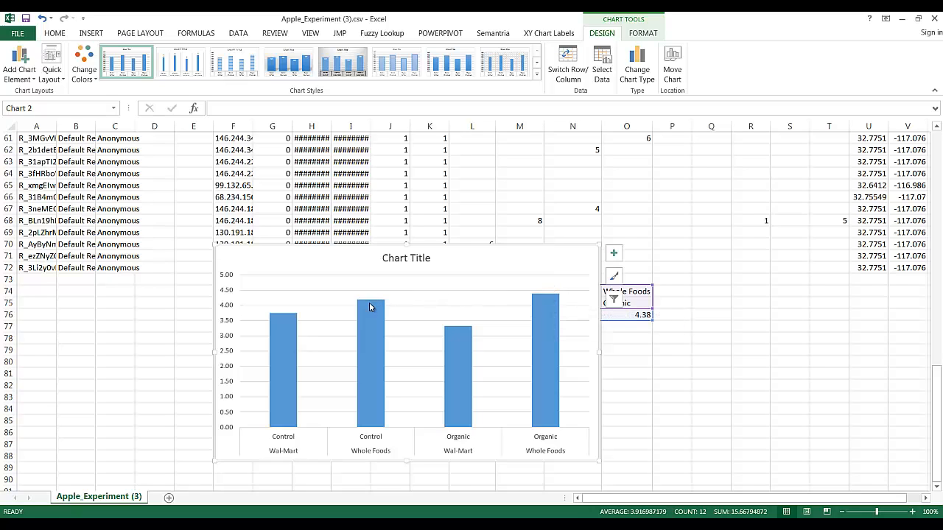
mouse_move(545, 302)
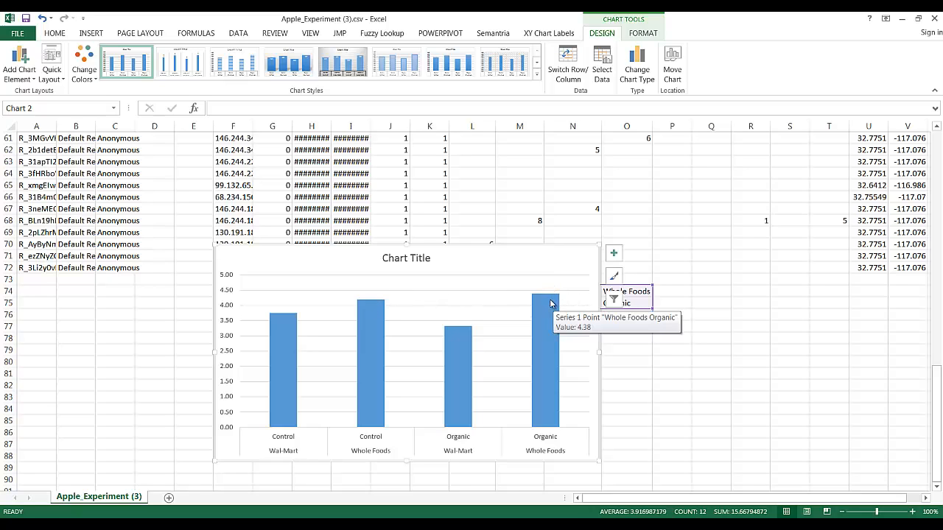
Select the chart's placeholder title for editing.
left_click(406, 258)
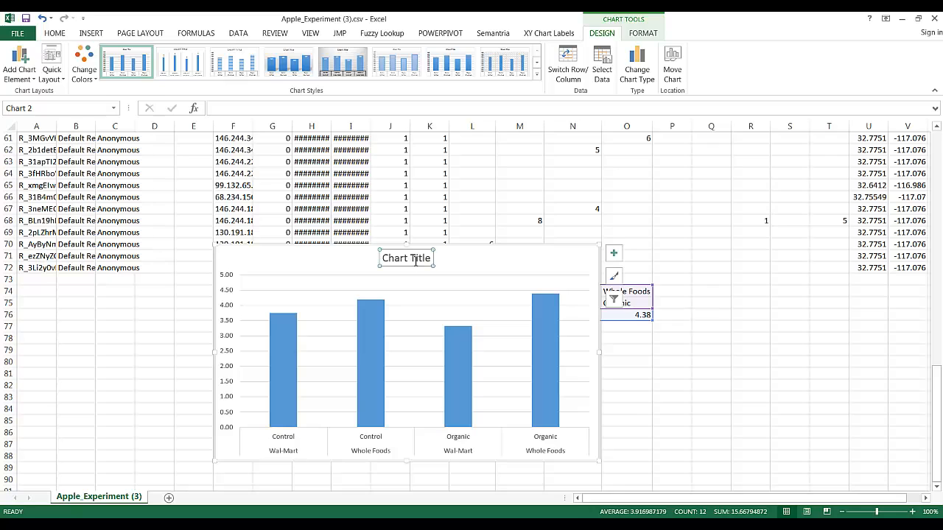
mouse_move(230, 404)
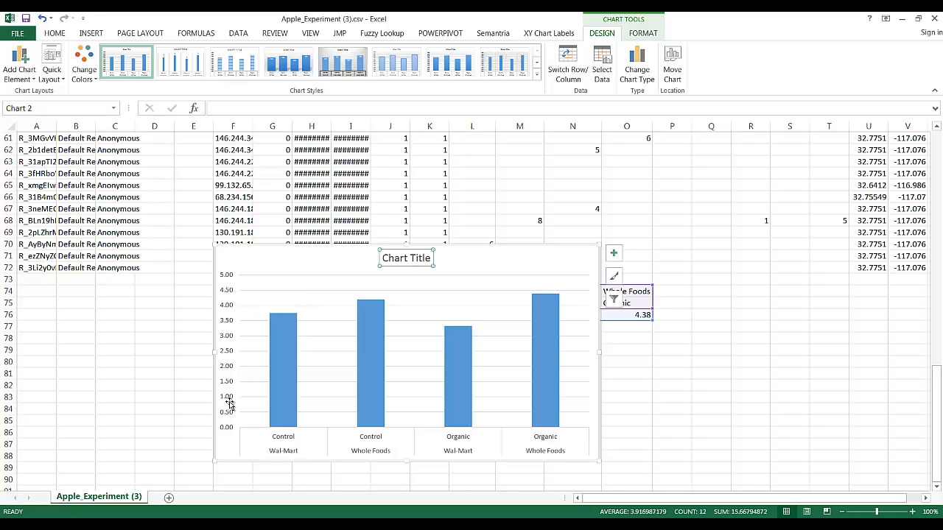
mouse_move(227, 433)
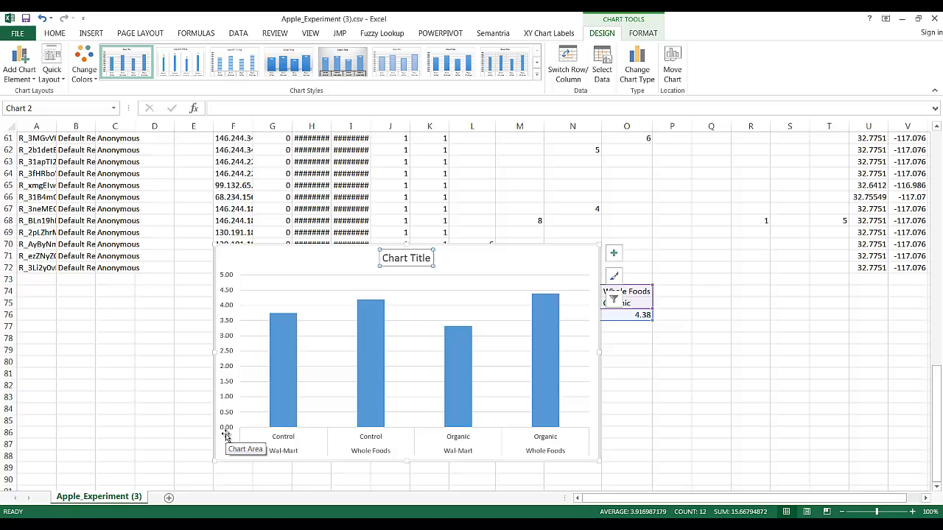
mouse_move(228, 378)
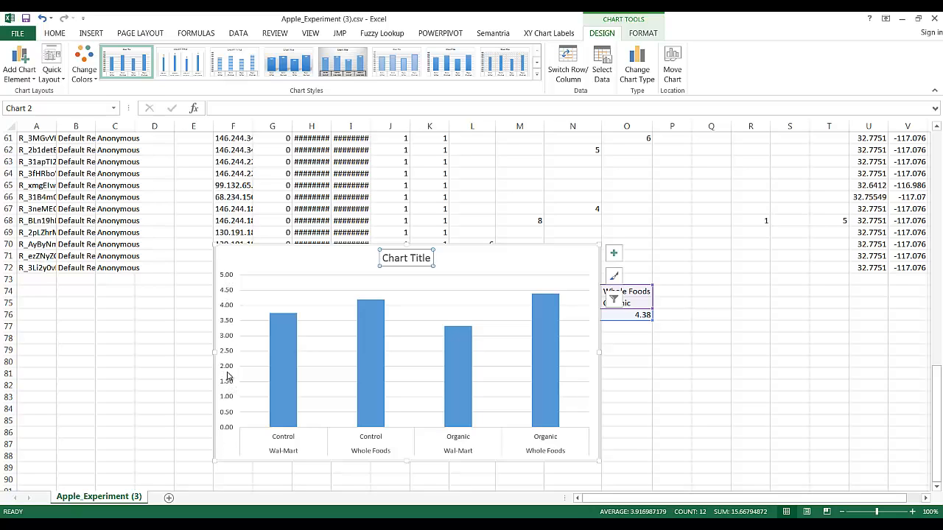
mouse_move(237, 293)
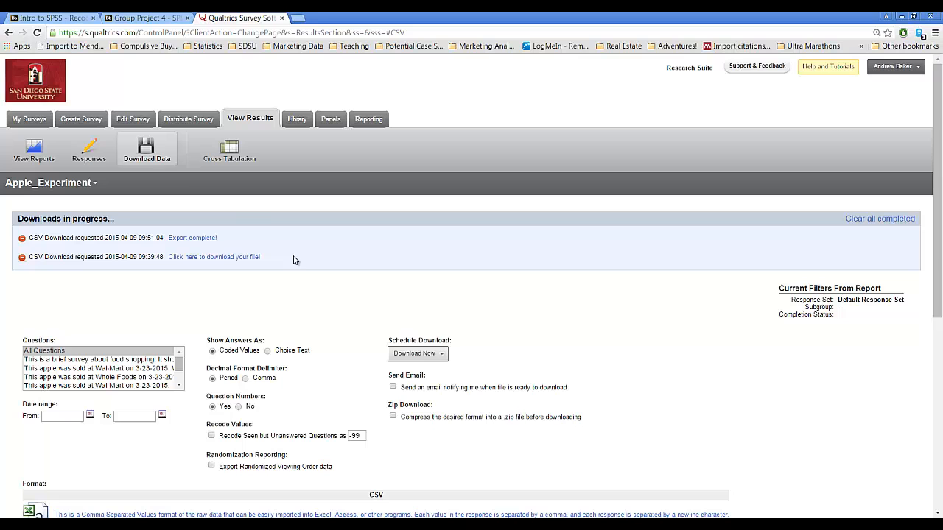
In Edit Survey, inspect the Wal-Mart price question's Recode Values, coding $0.25–$2.00 as 1–8.
left_click(133, 118)
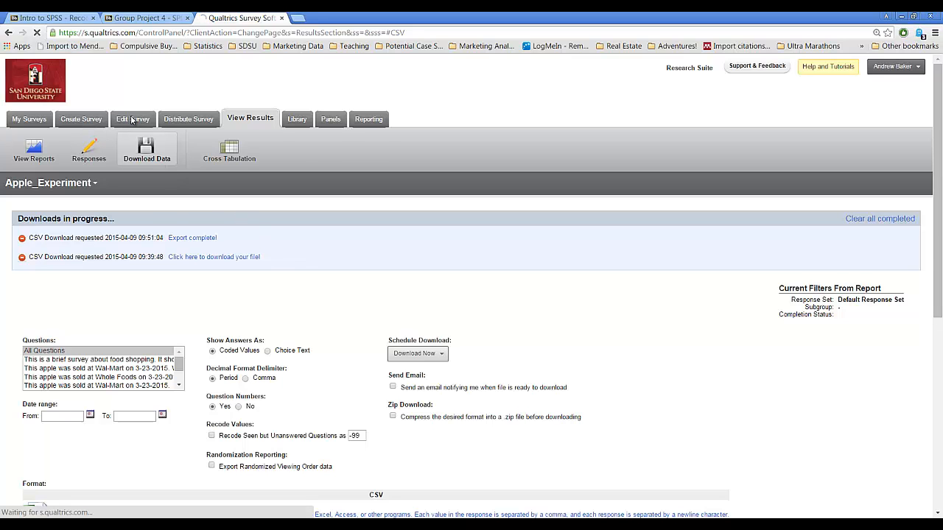
left_click(134, 119)
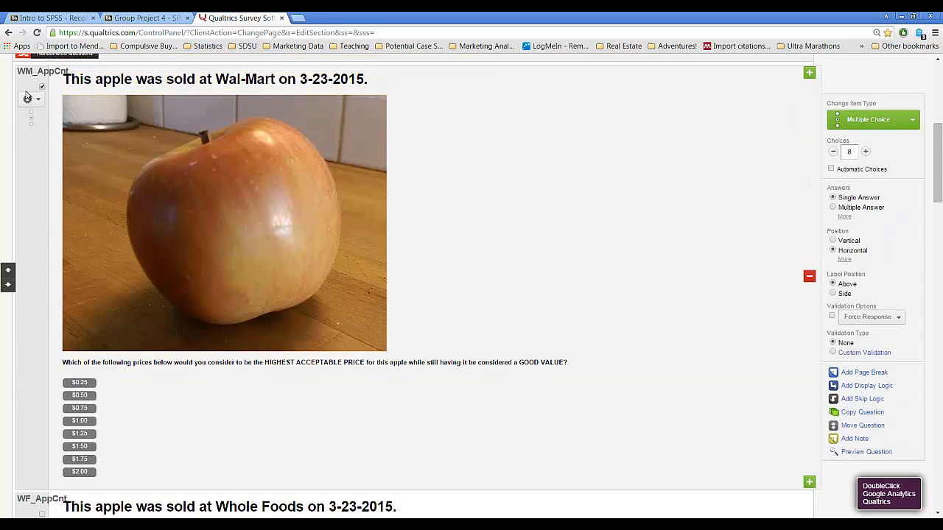
left_click(27, 98)
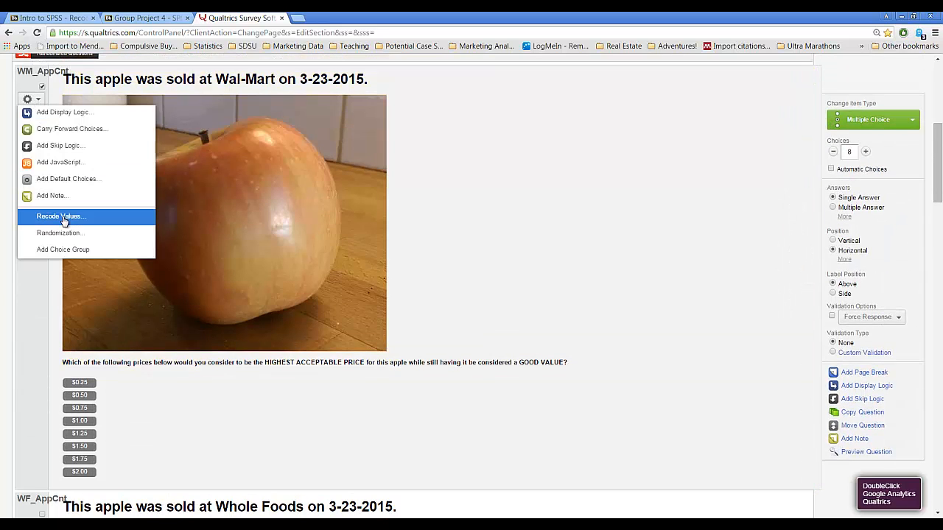
left_click(60, 216)
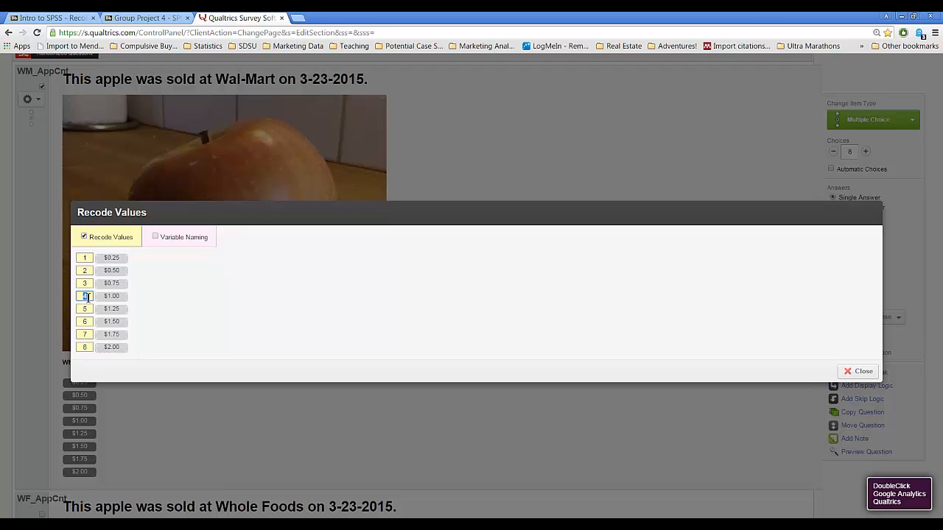
left_click(84, 295)
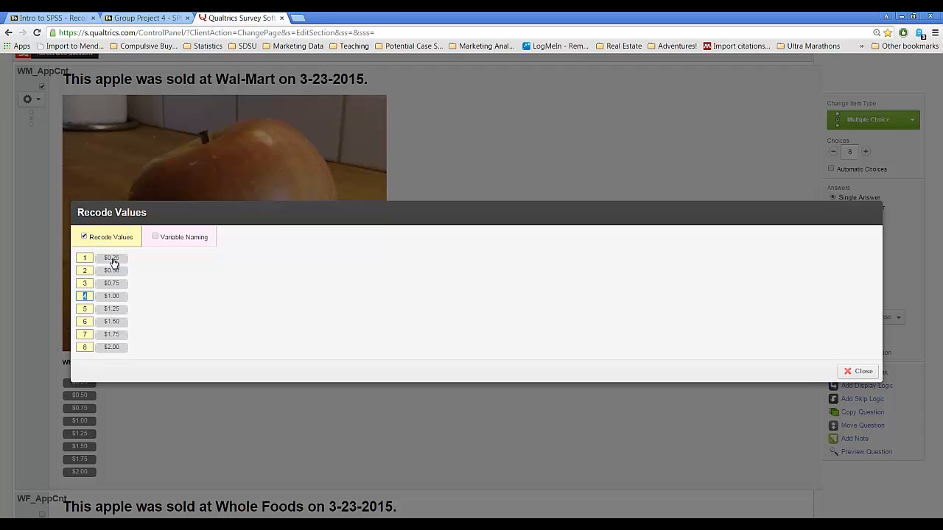
left_click(863, 371)
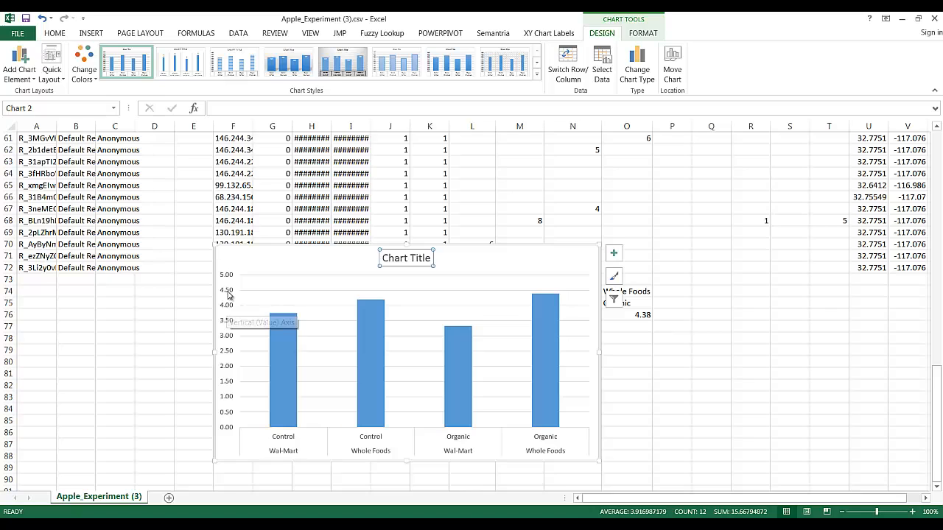
mouse_move(545, 310)
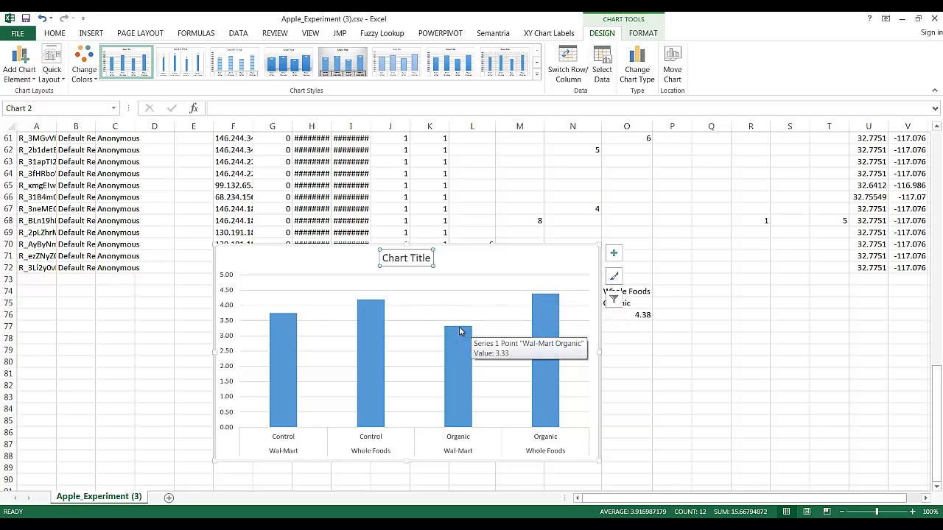
mouse_move(227, 340)
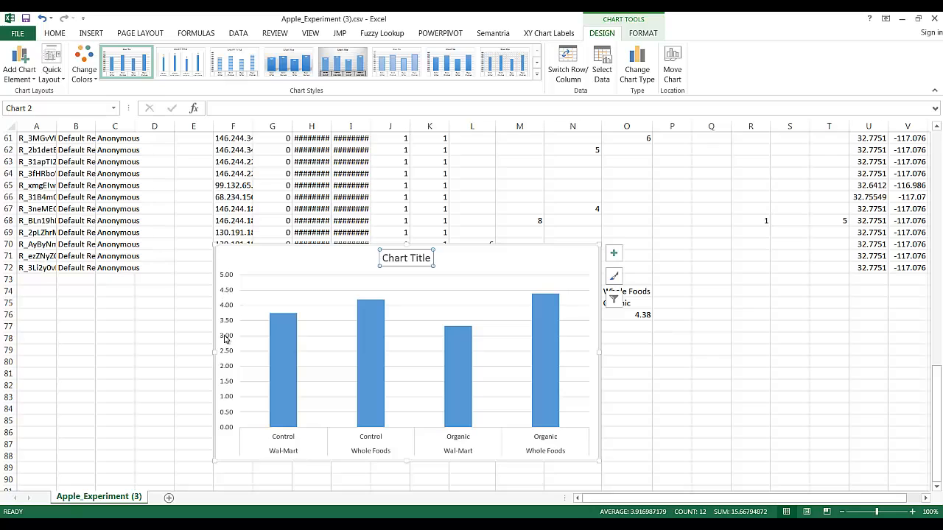
mouse_move(233, 404)
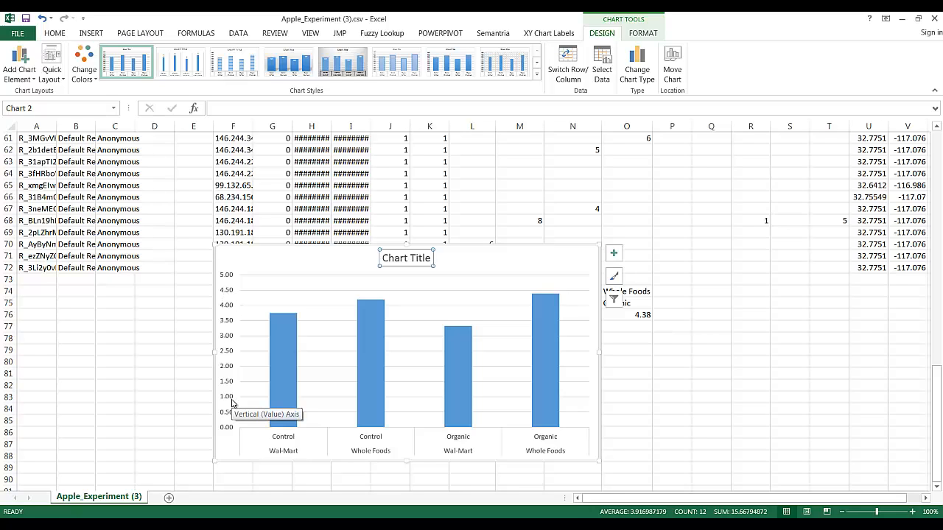
mouse_move(238, 396)
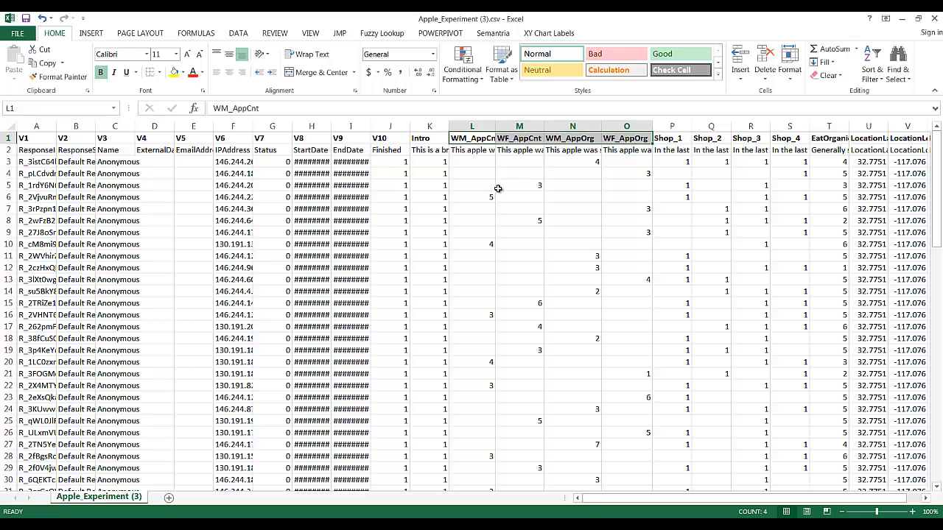
Scroll down past row 61 to the four averages and their column chart.
scroll("down", 3)
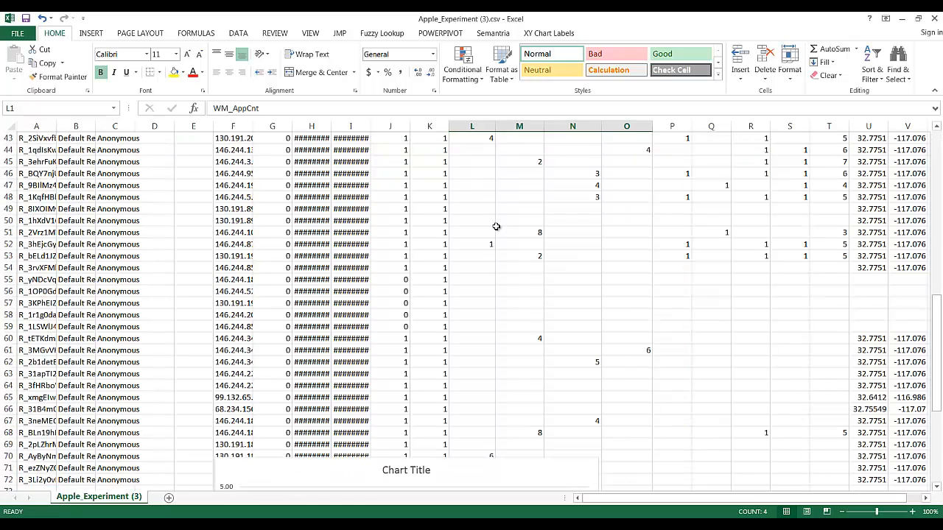
scroll("down", 3)
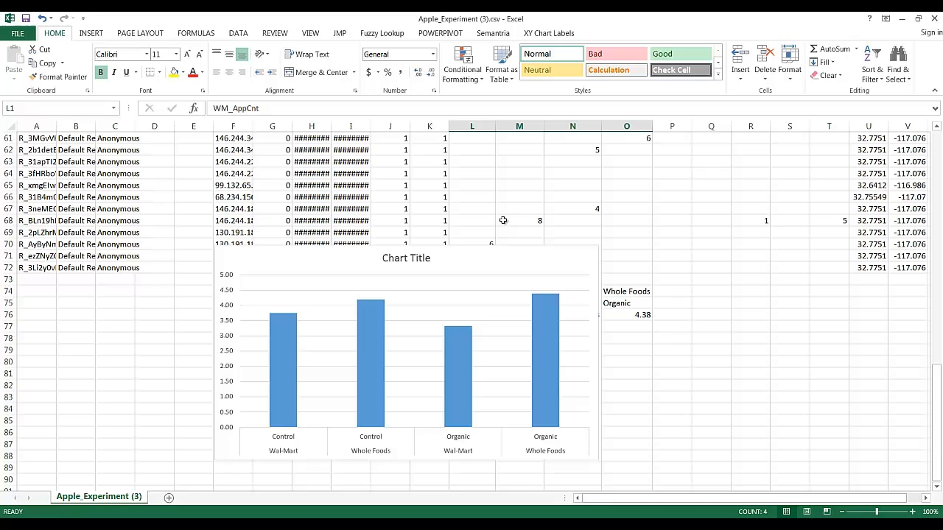